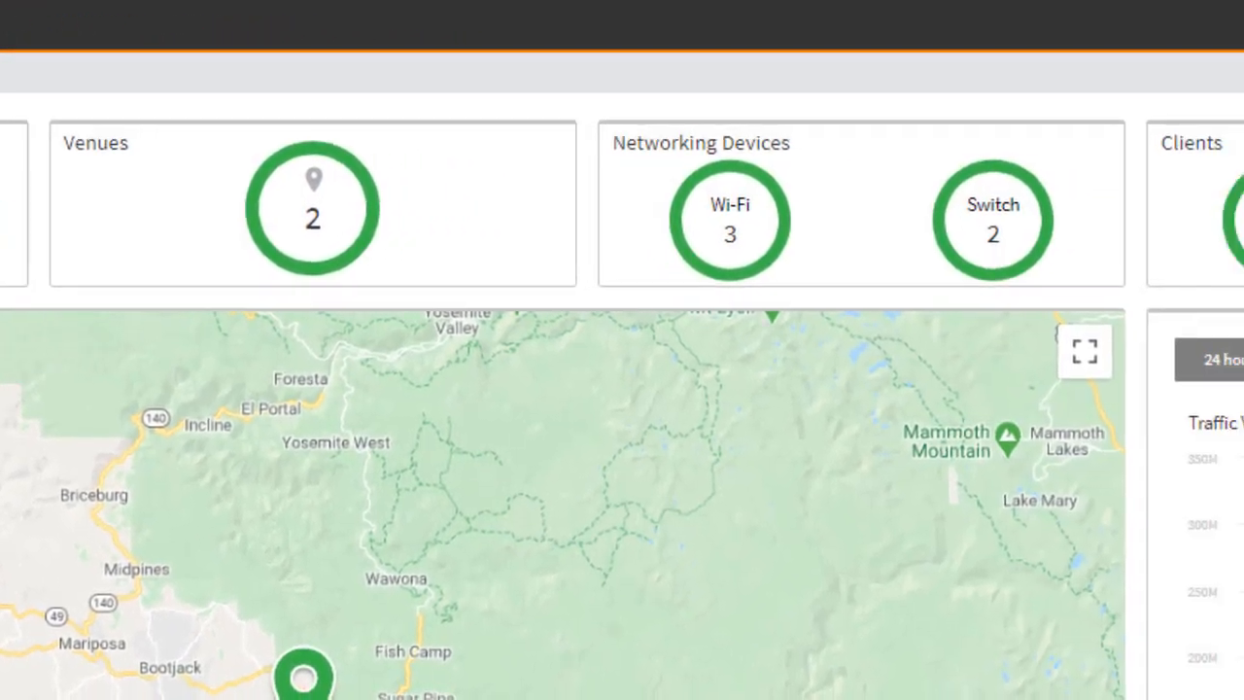
Check the Foundary venue's device and client counts on the map, then begin a new venue
scroll(right, 3)
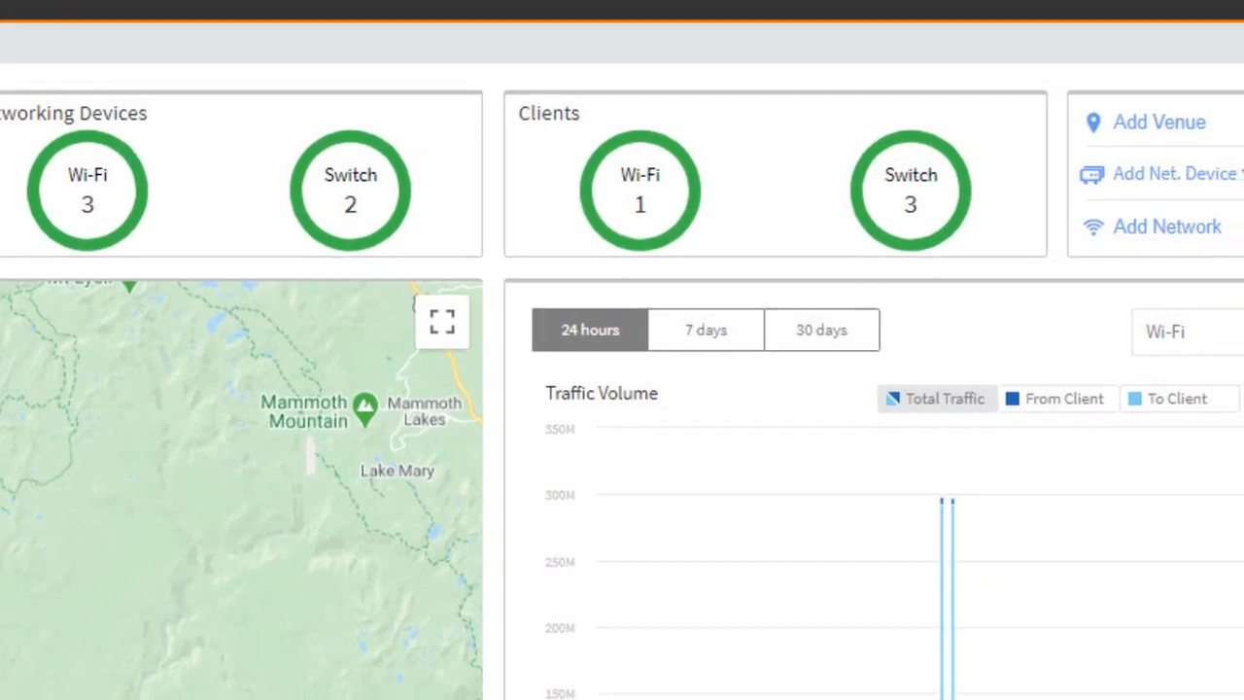
scroll(up, 3)
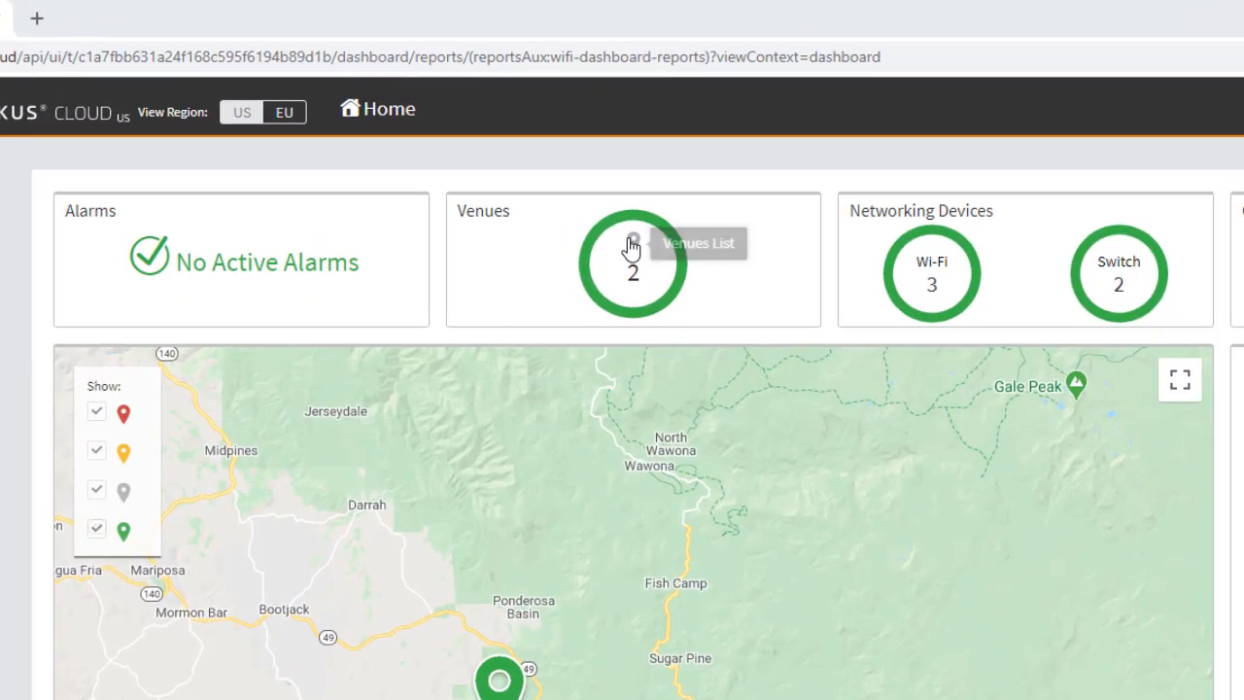
mouse_move(838, 225)
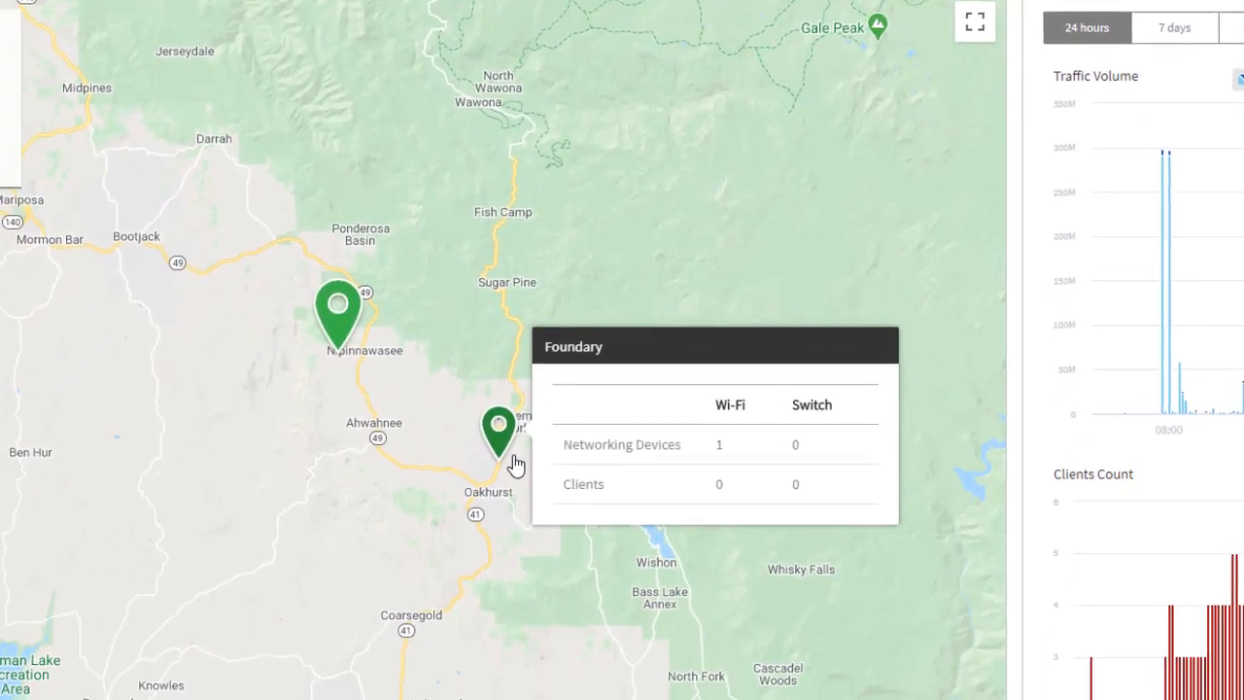
click(338, 307)
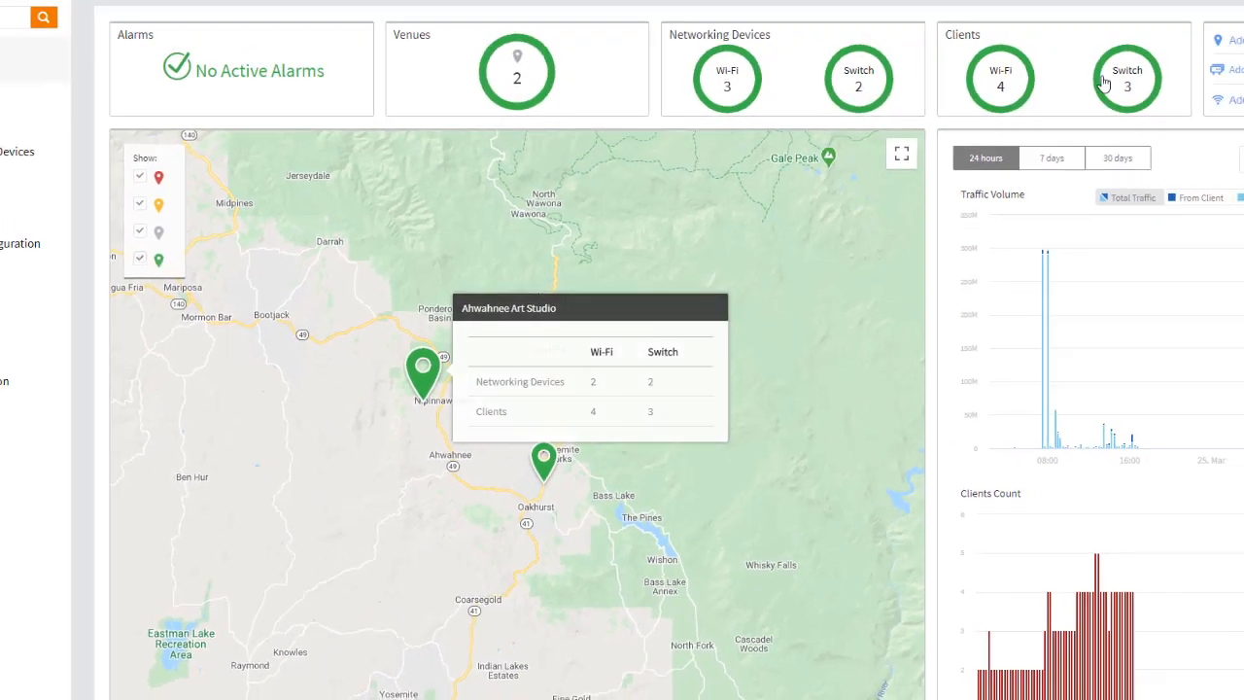
click(1153, 128)
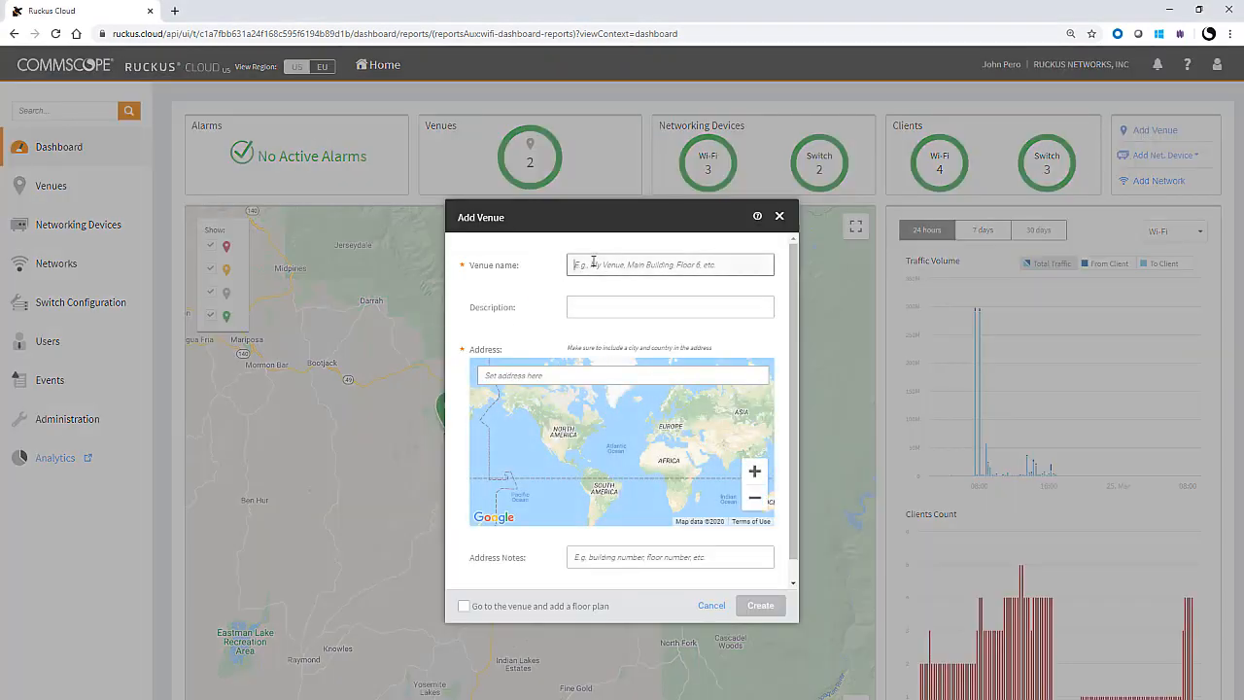
Draft a venue named 'Corporate Art' with address search 'metca', then discard it
text(Corporate Art Office)
click(622, 375)
text(43533)
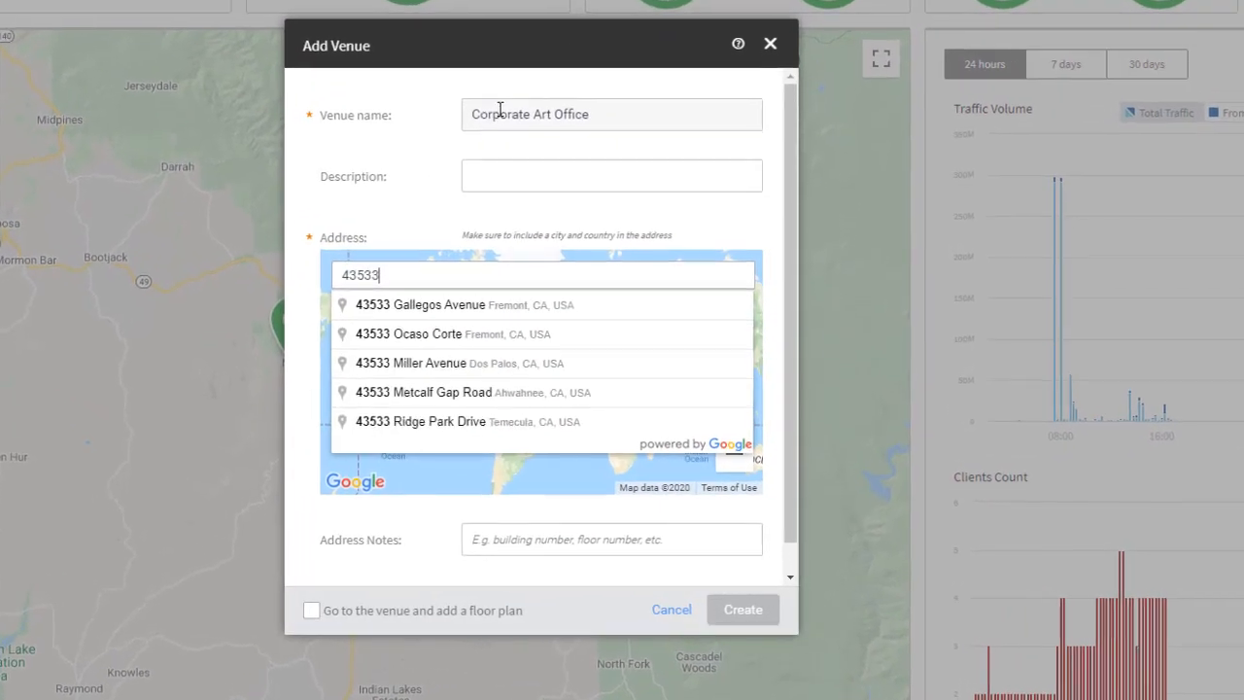
text(metca)
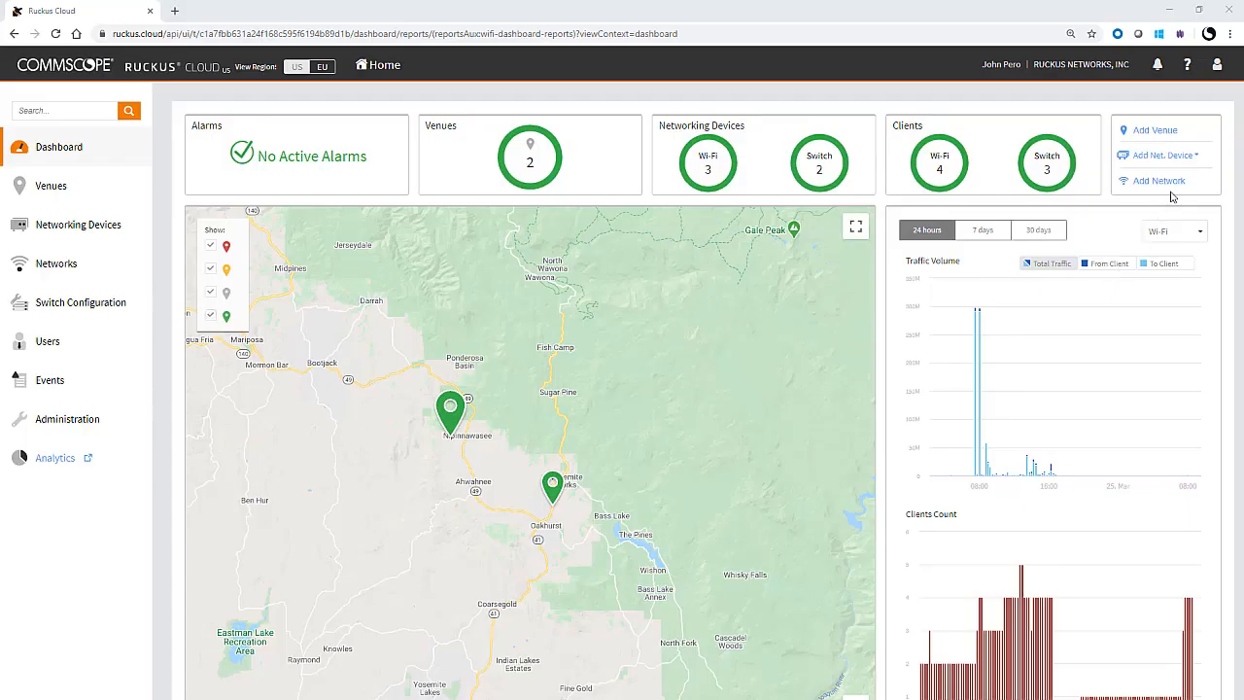
click(1163, 155)
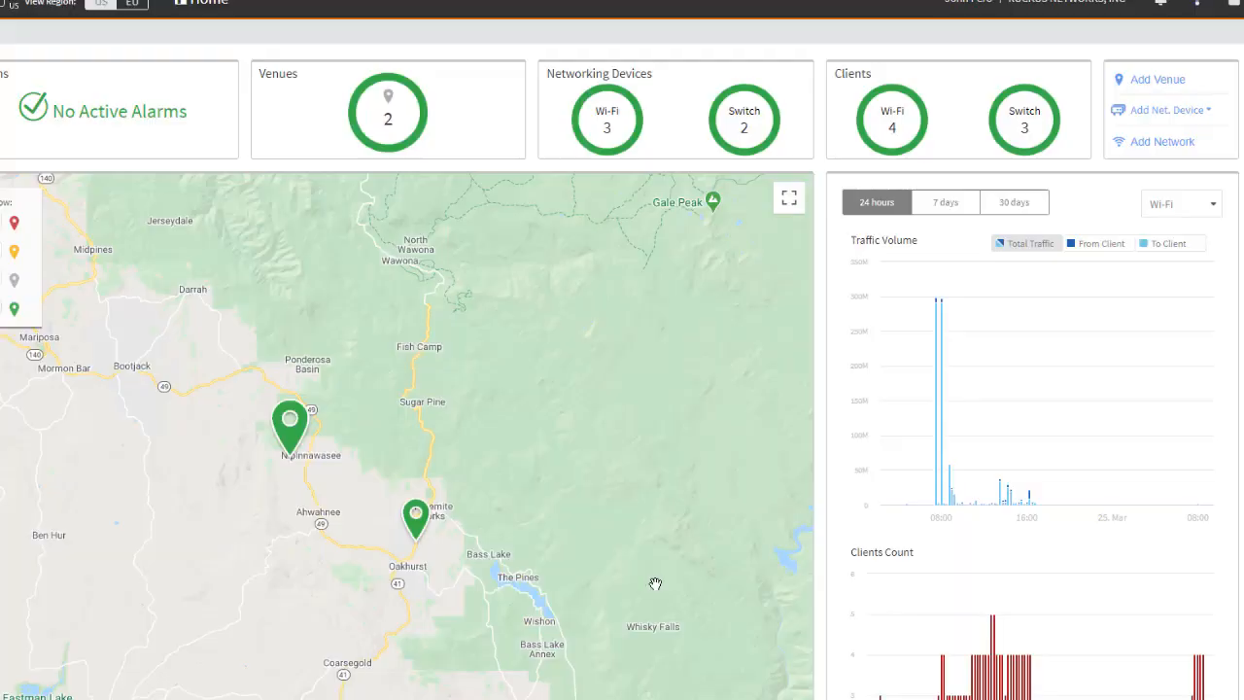
Start adding a Wi-Fi access point from the Add Networking Device menu
click(1163, 109)
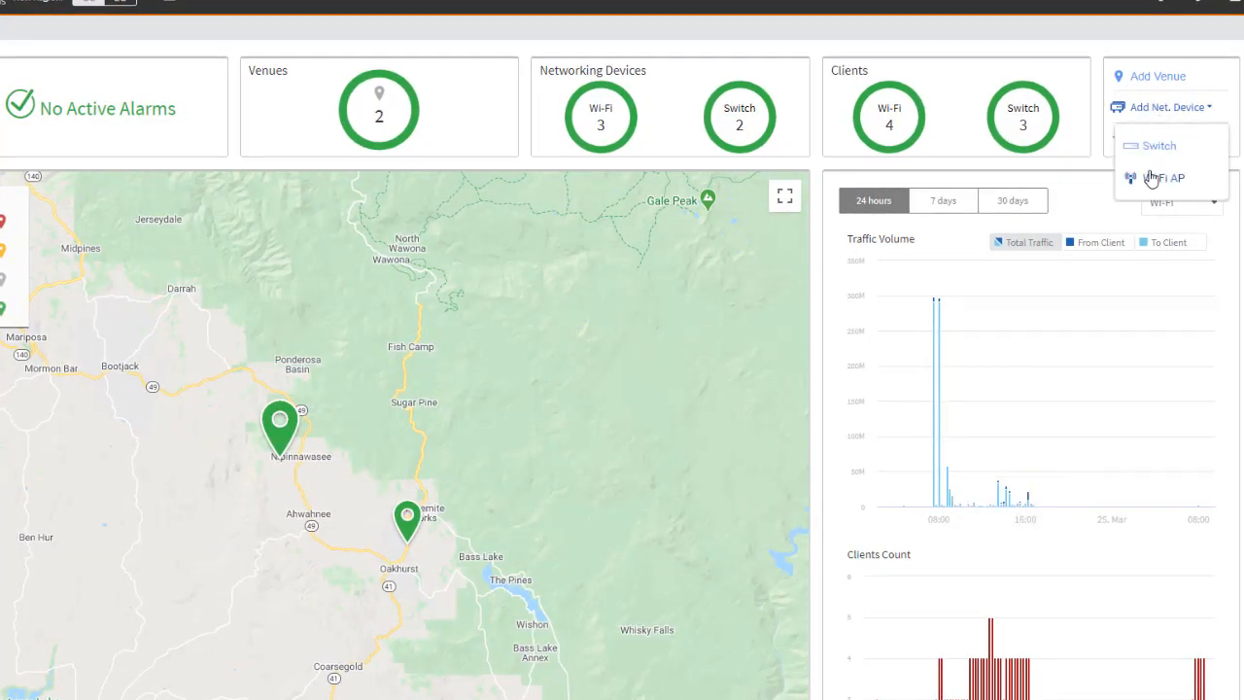
click(1171, 178)
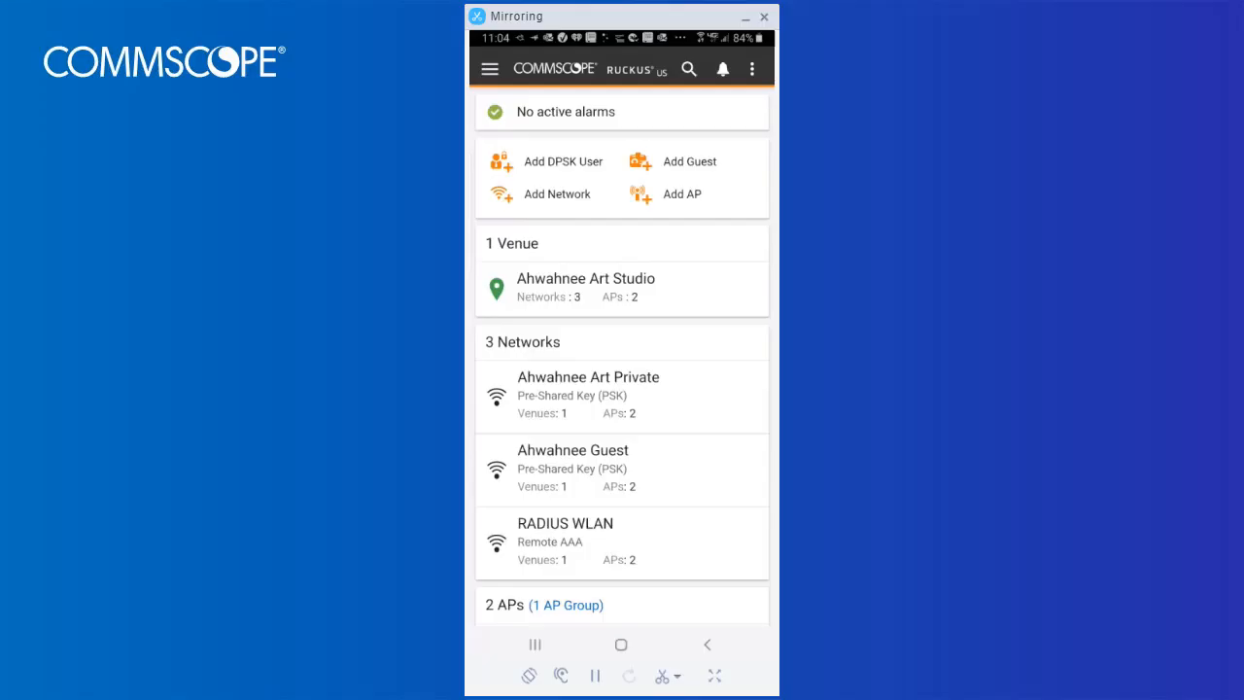
Reach the Access Point Serial Number entry page from the mobile app's Add AP action
click(682, 195)
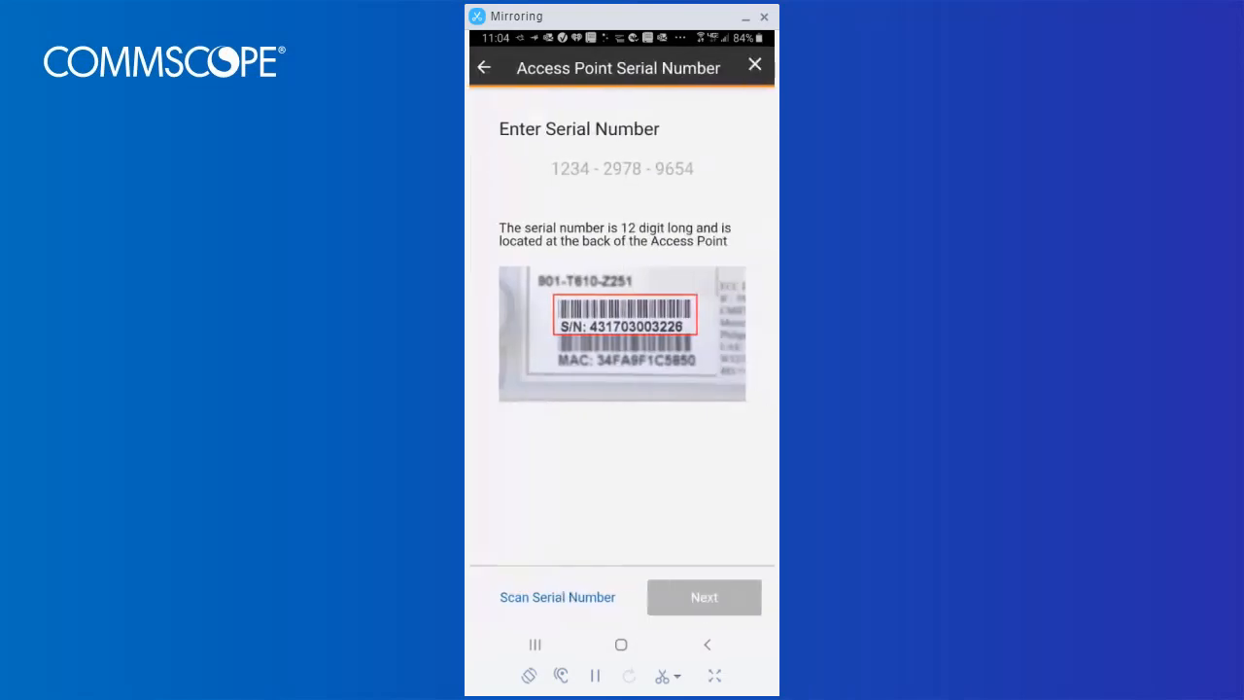
click(556, 597)
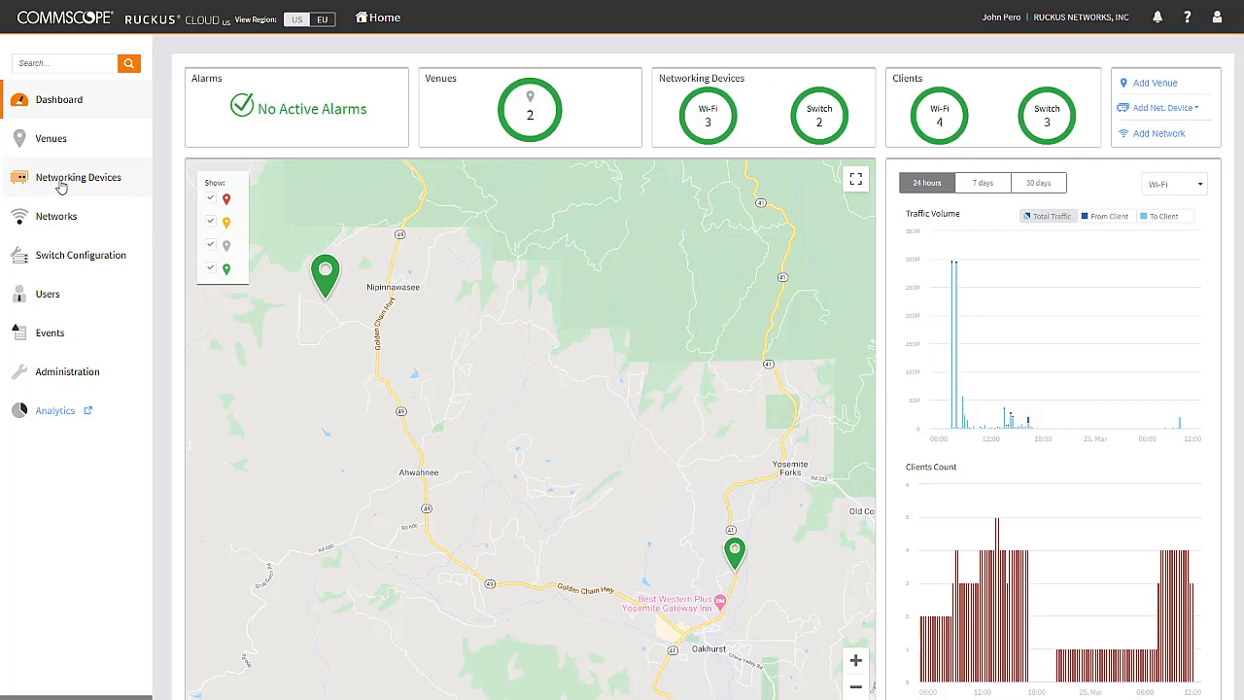
Review the R510_Ahwahnee_Art_Alto access point's LAN 1 and LAN 2 port settings
click(78, 177)
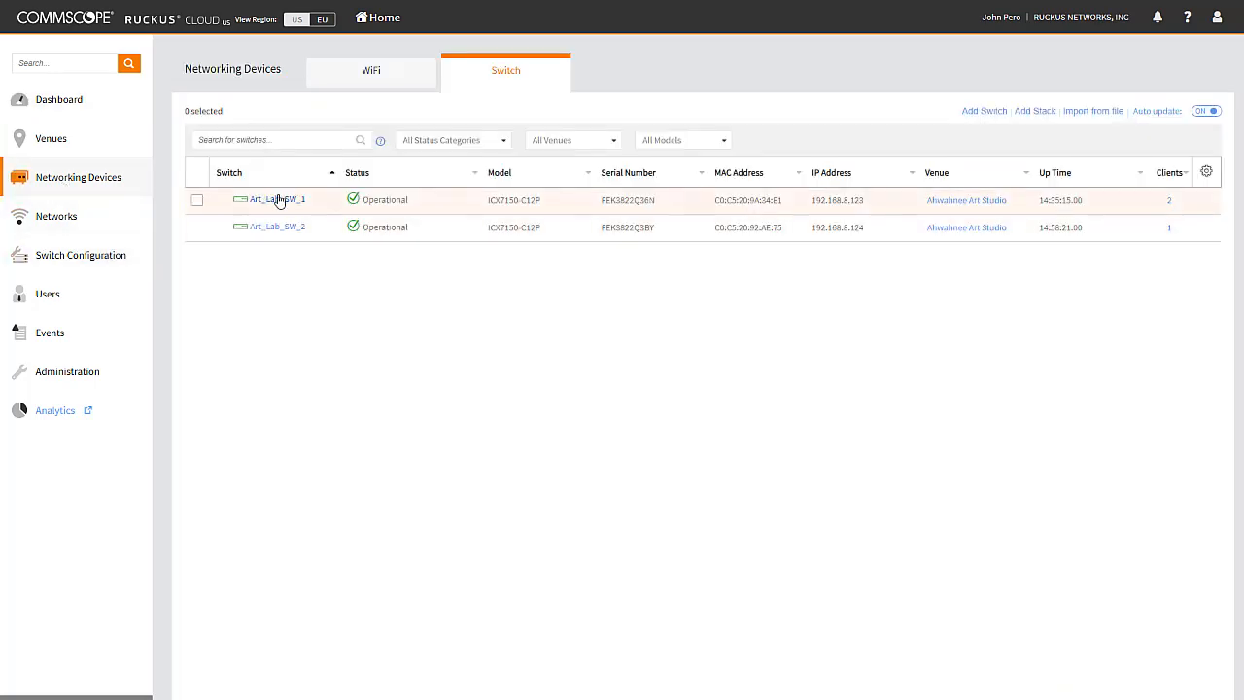
click(276, 201)
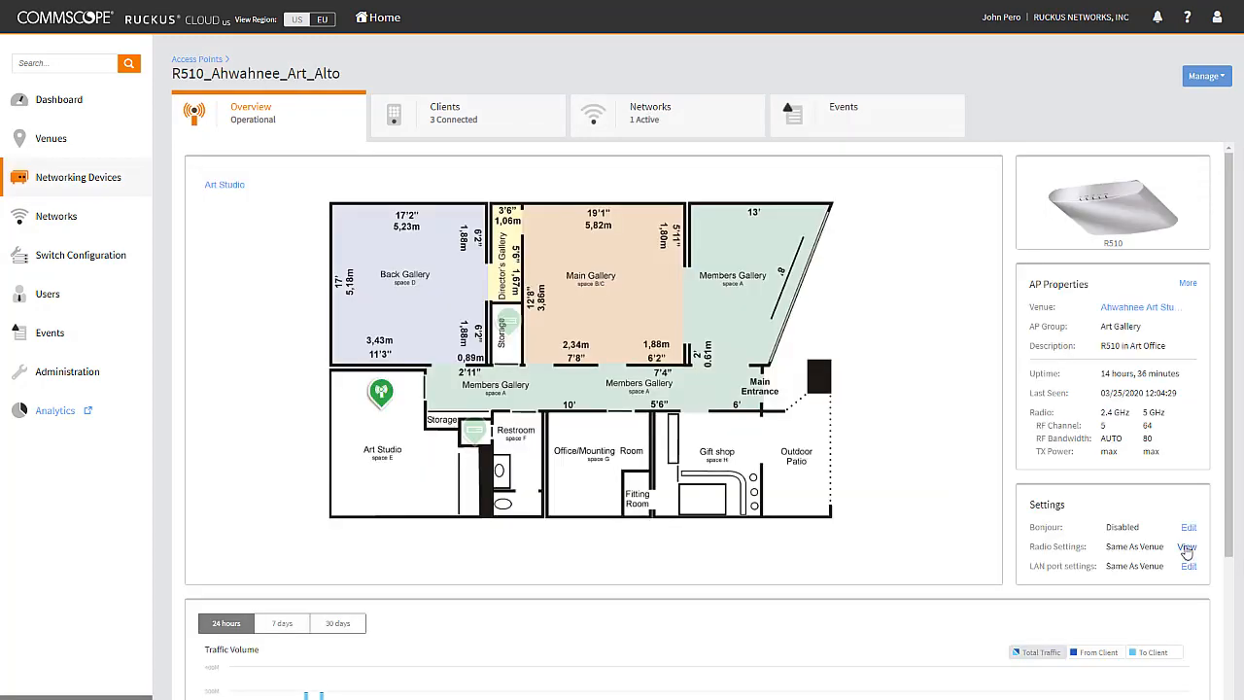
click(1186, 546)
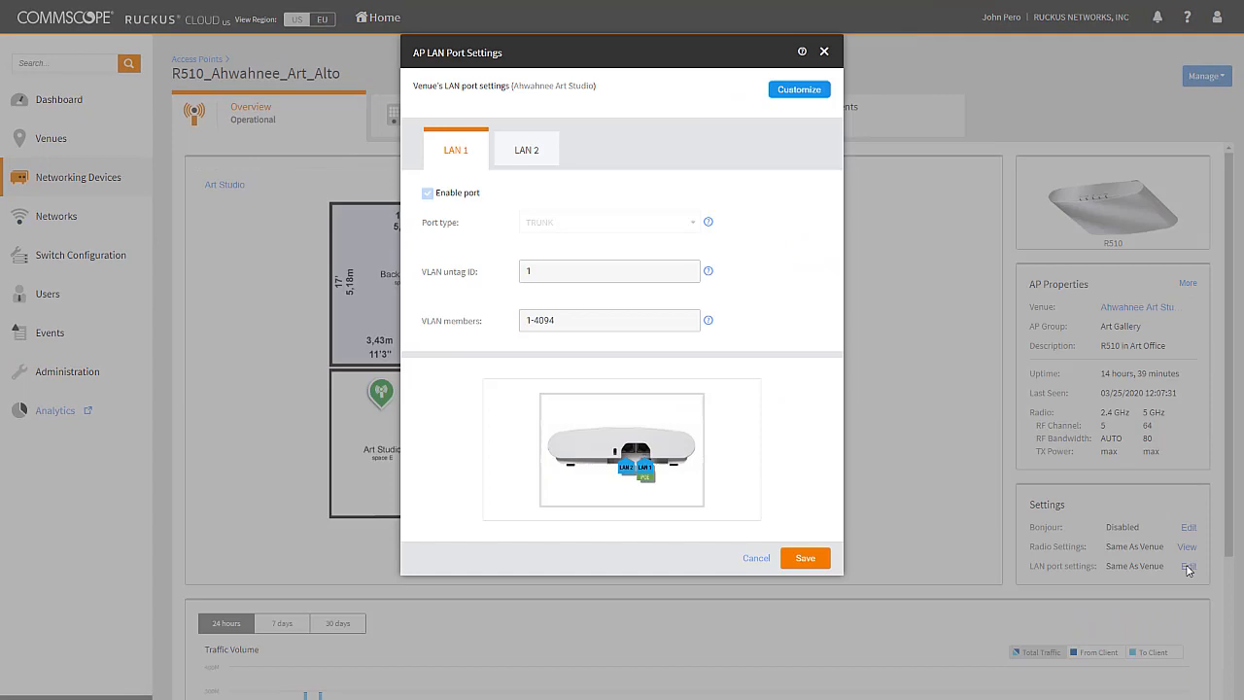
mouse_move(525, 150)
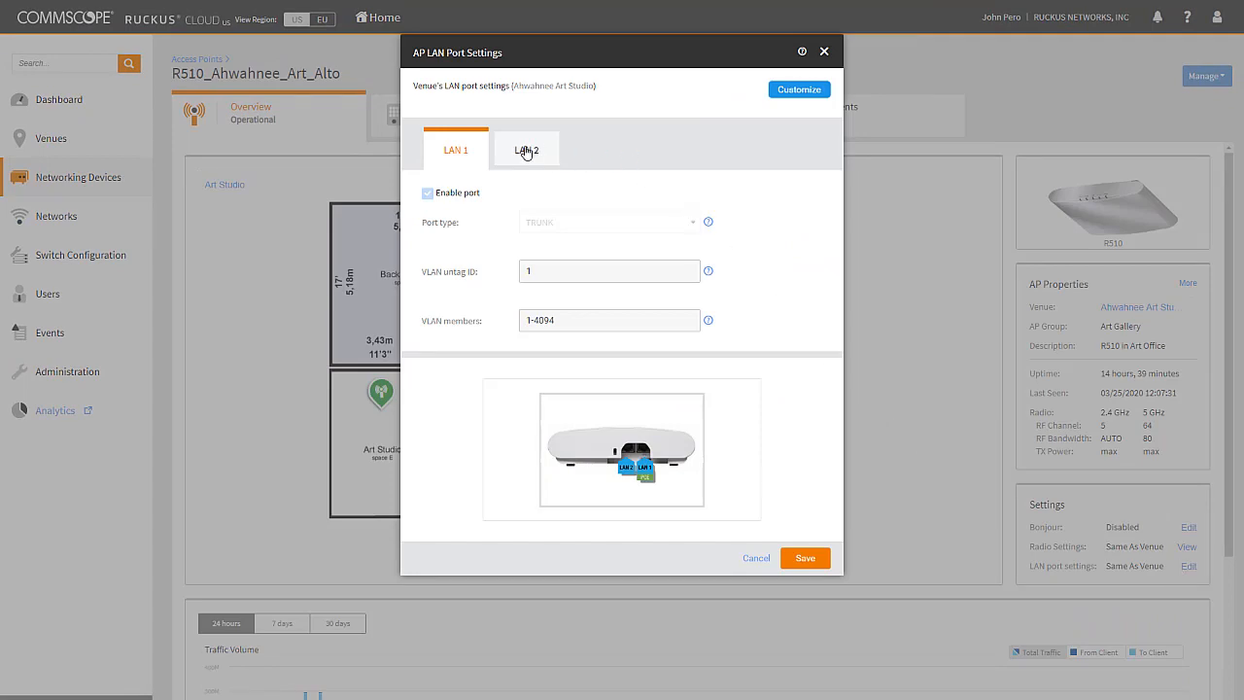
click(81, 255)
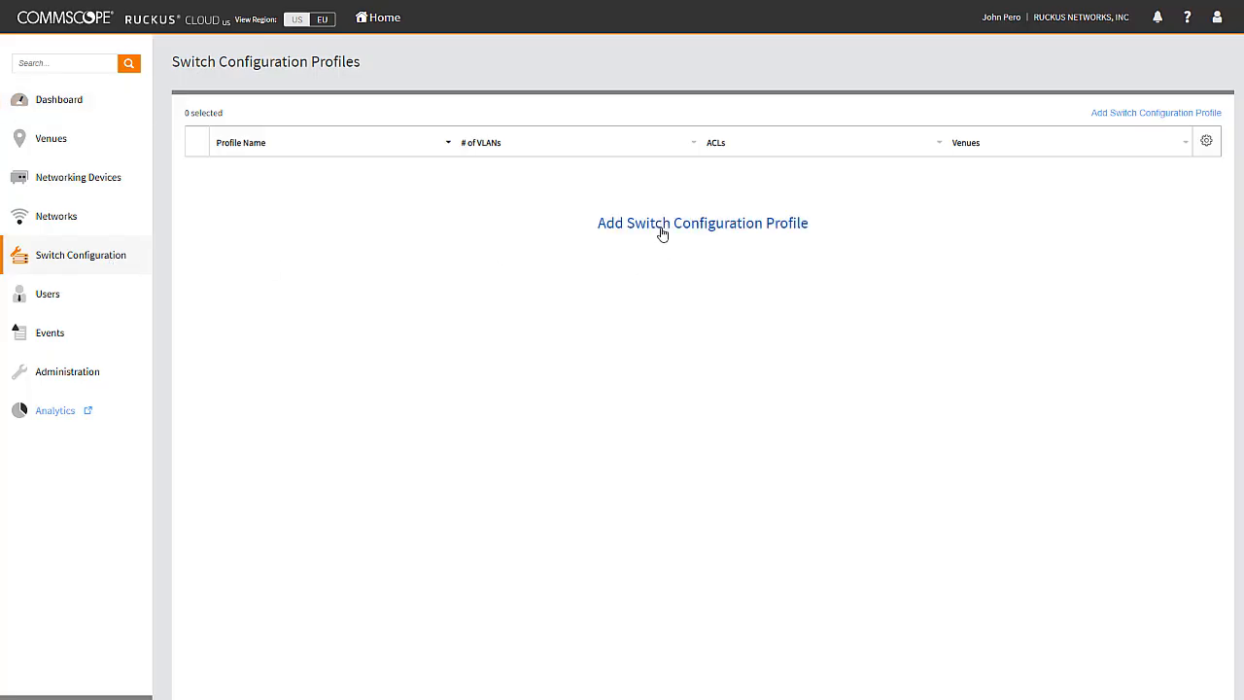
Start and abandon a new switch configuration profile
click(702, 222)
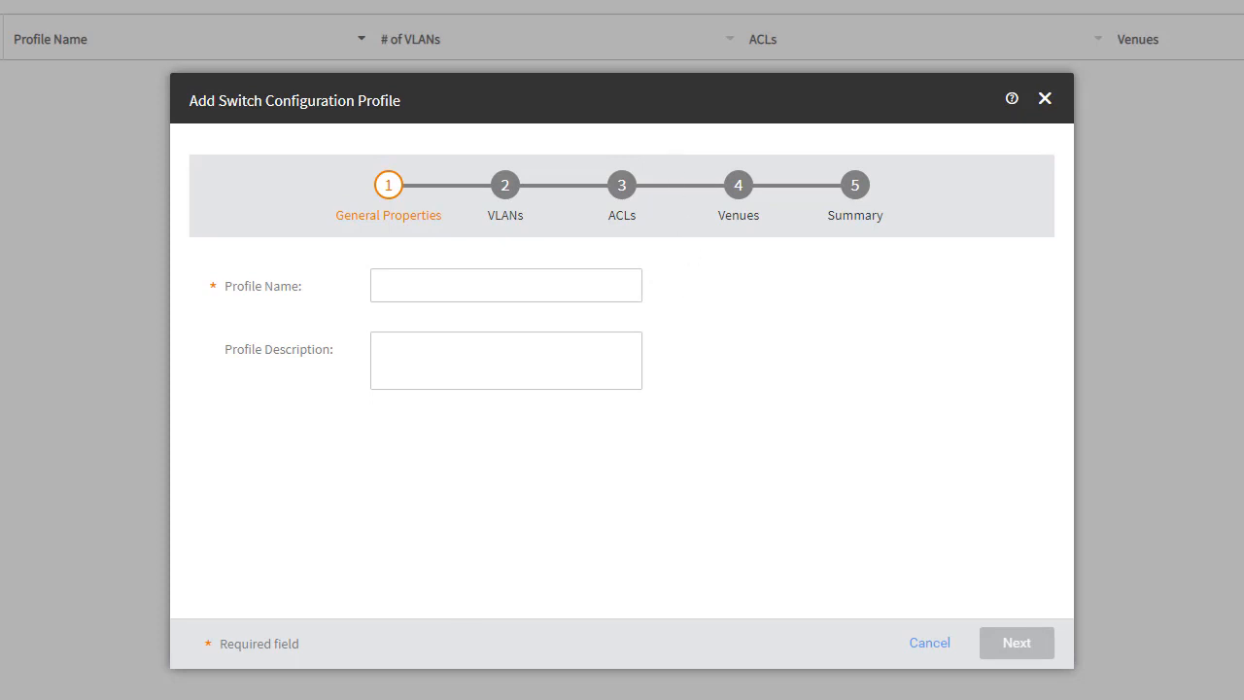
click(1046, 97)
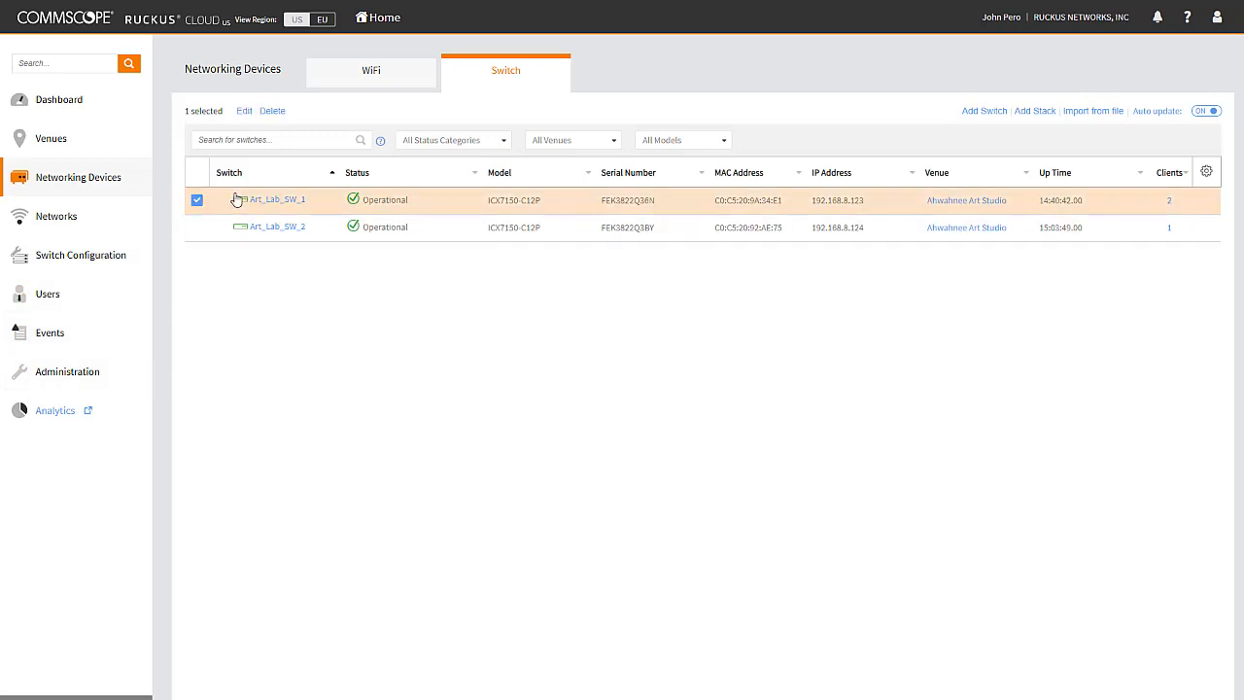
Inspect port 1/1/1 settings on switch Art_Lab_SW_1 without saving changes
click(276, 199)
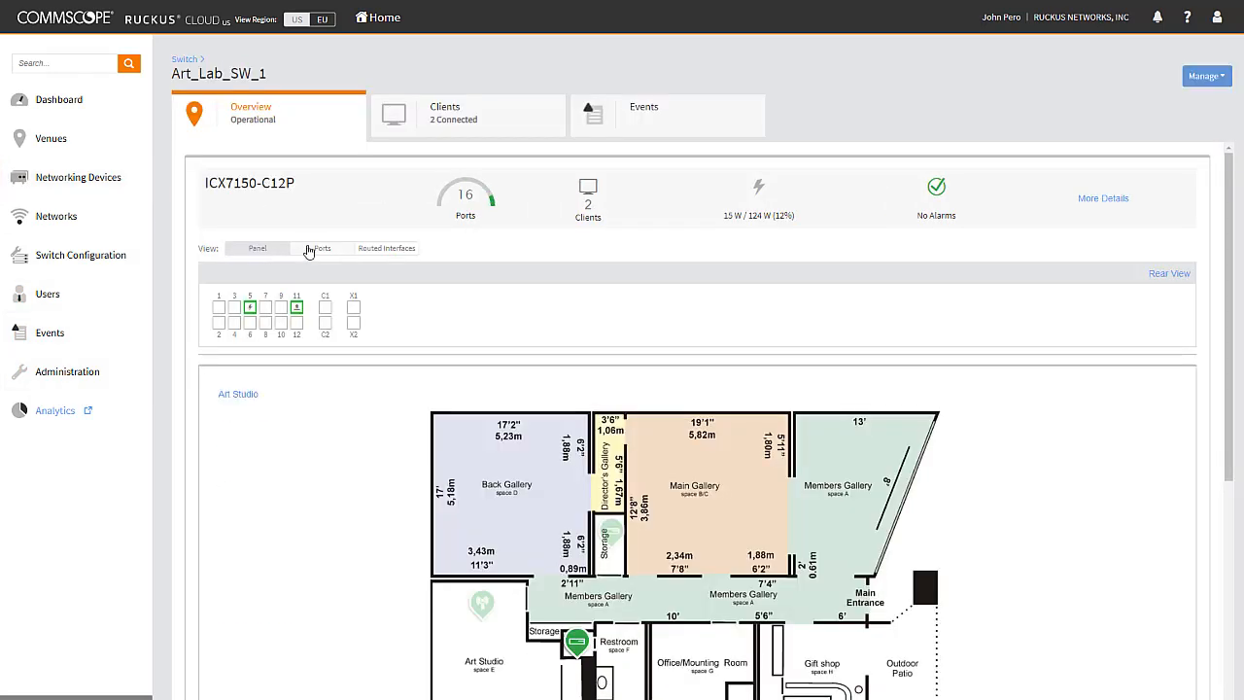
click(321, 249)
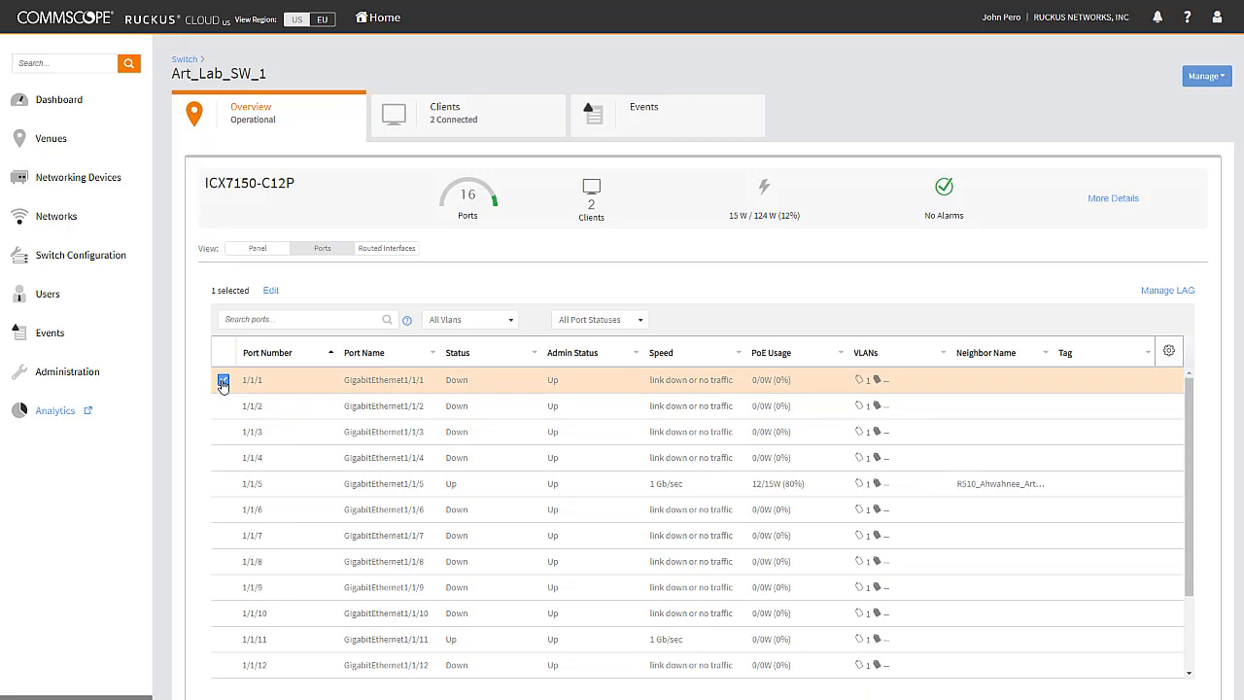
click(270, 289)
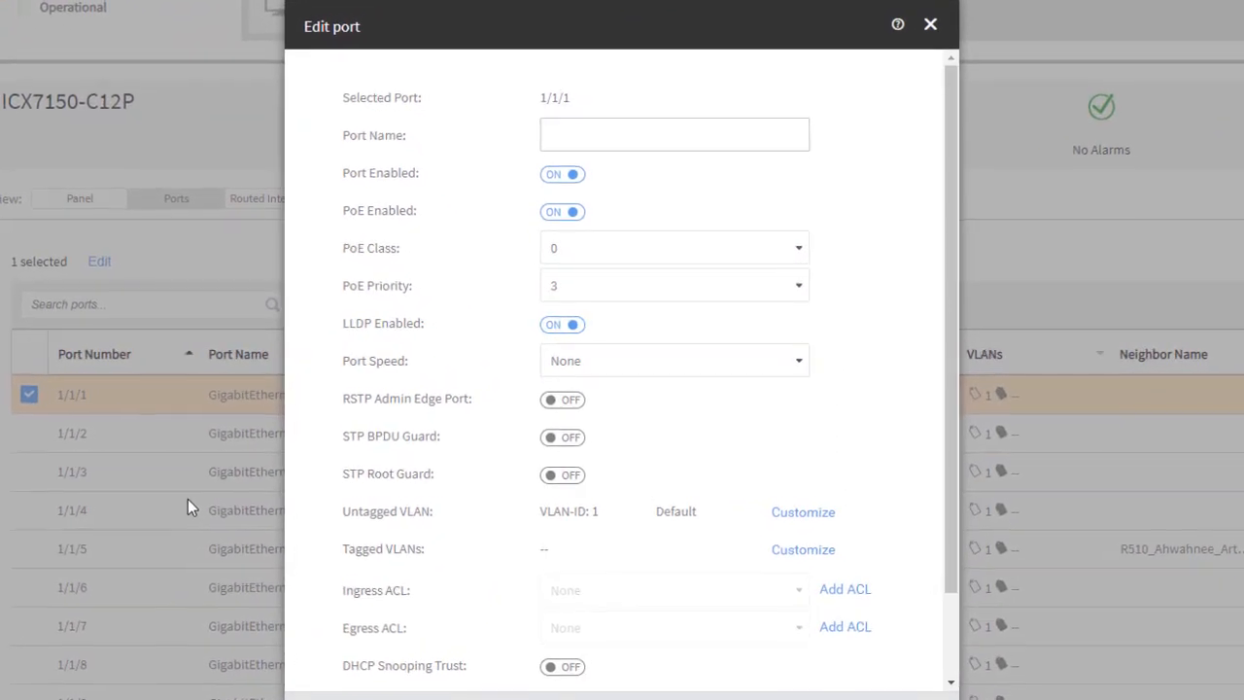
click(929, 23)
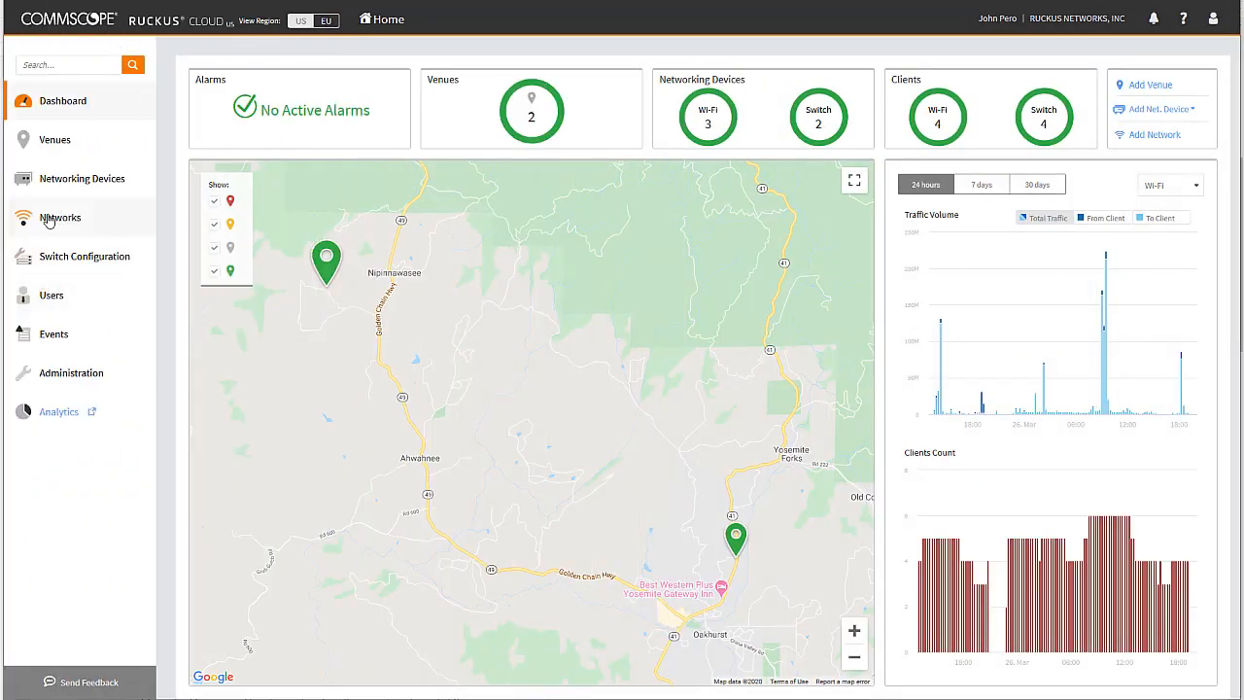
Begin a new captive-portal network Art Guest using Self Sign In
click(58, 218)
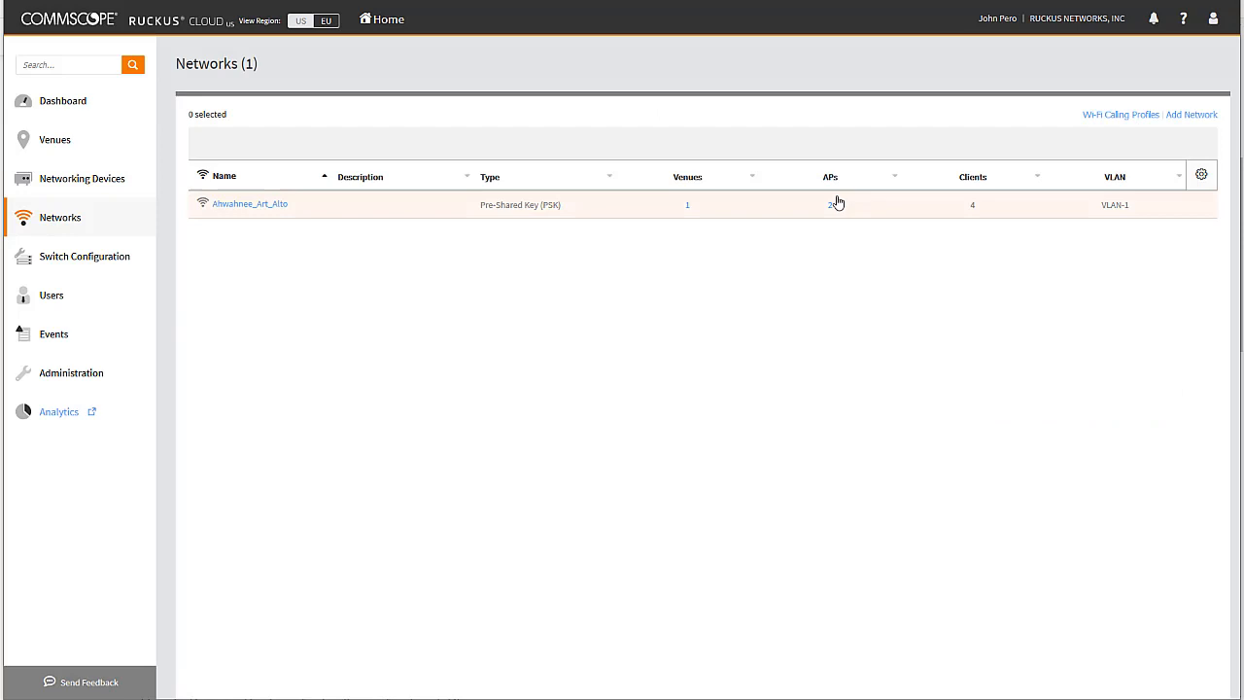
click(1192, 113)
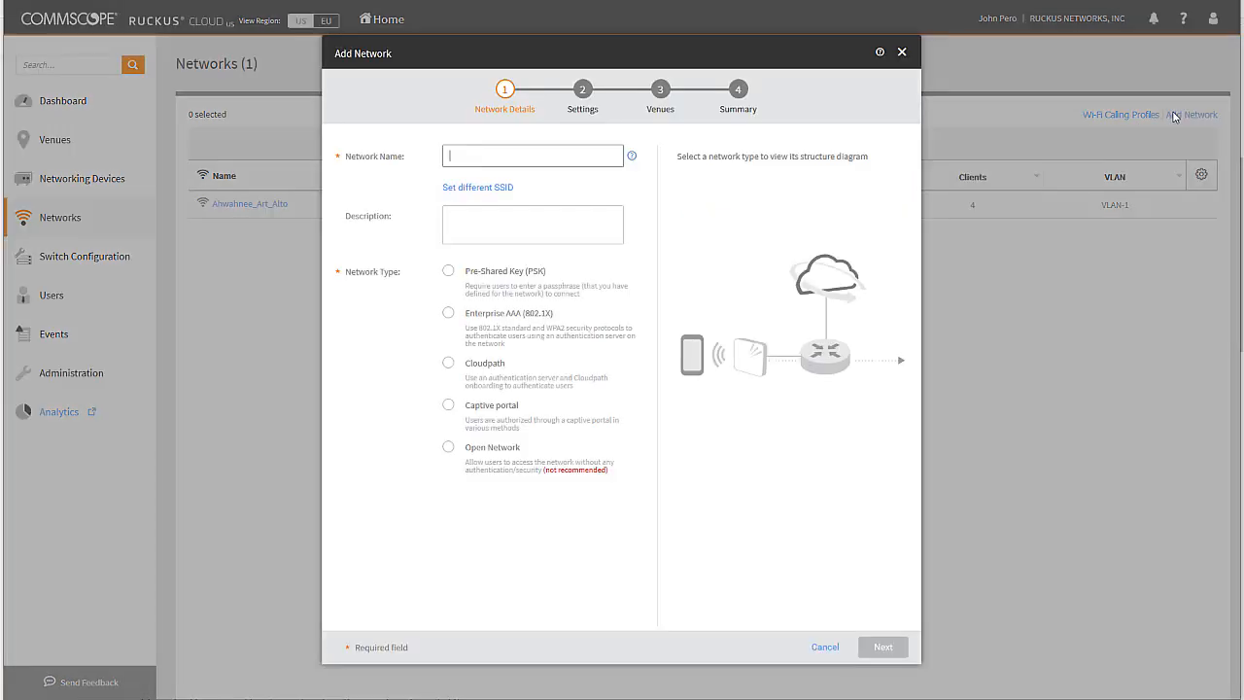
click(447, 404)
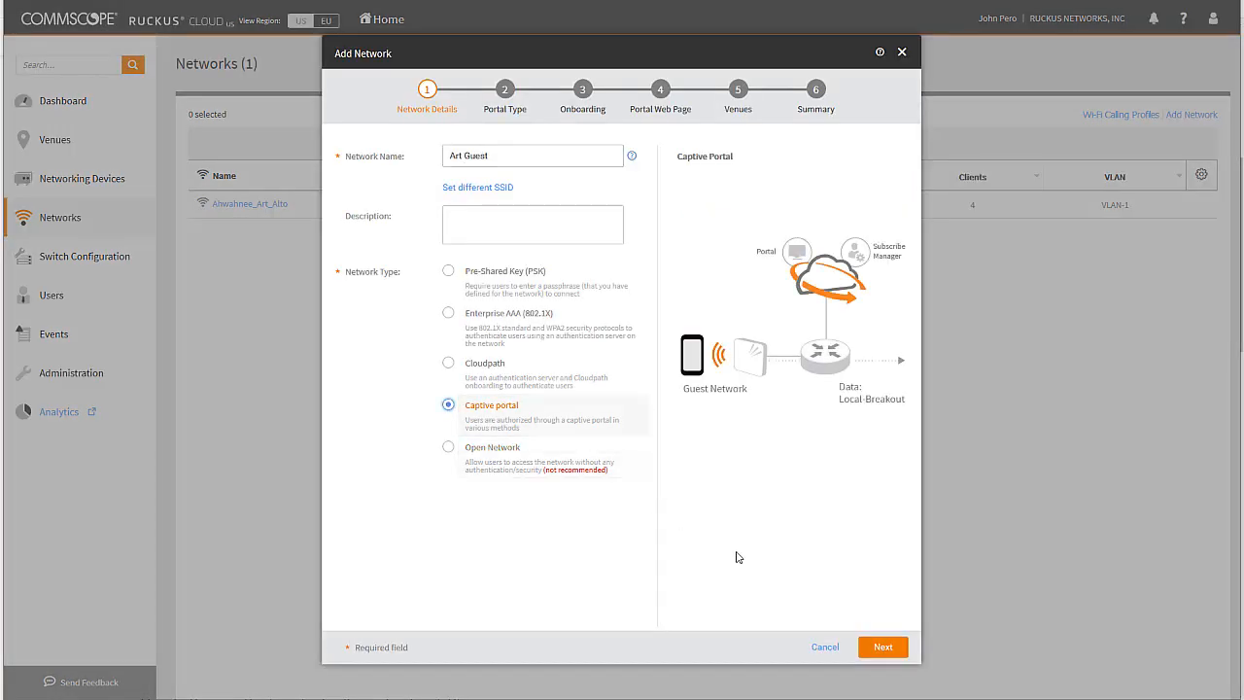
click(882, 645)
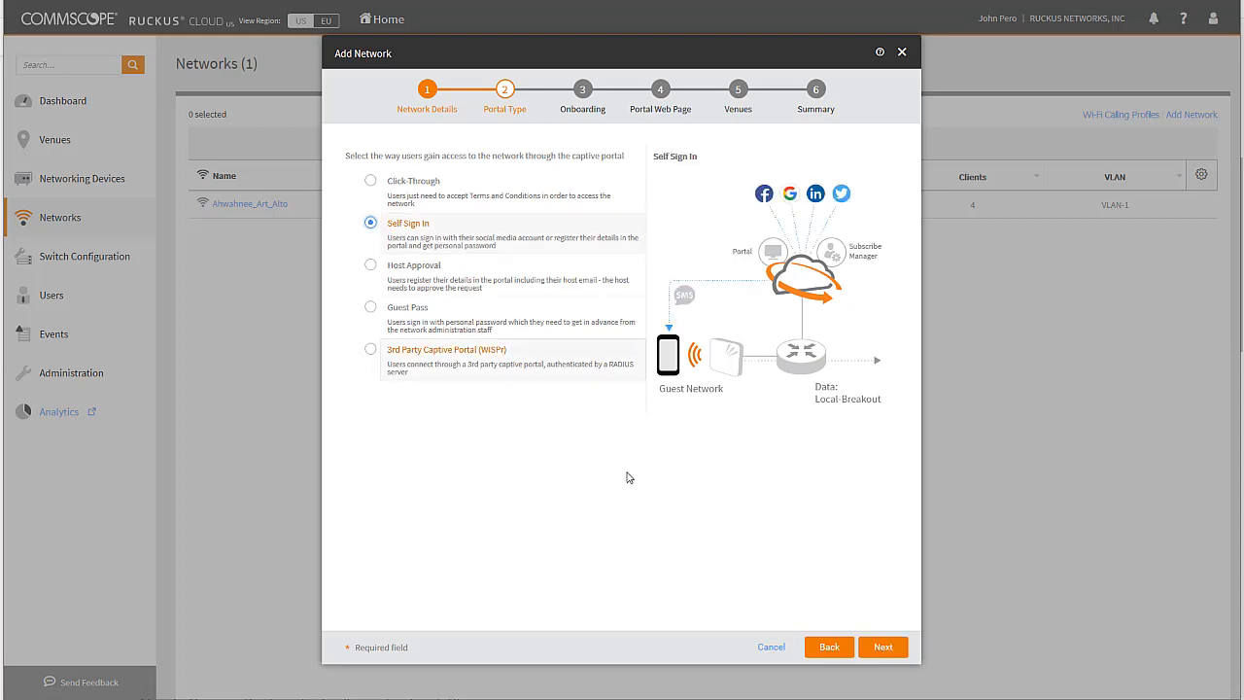
click(883, 645)
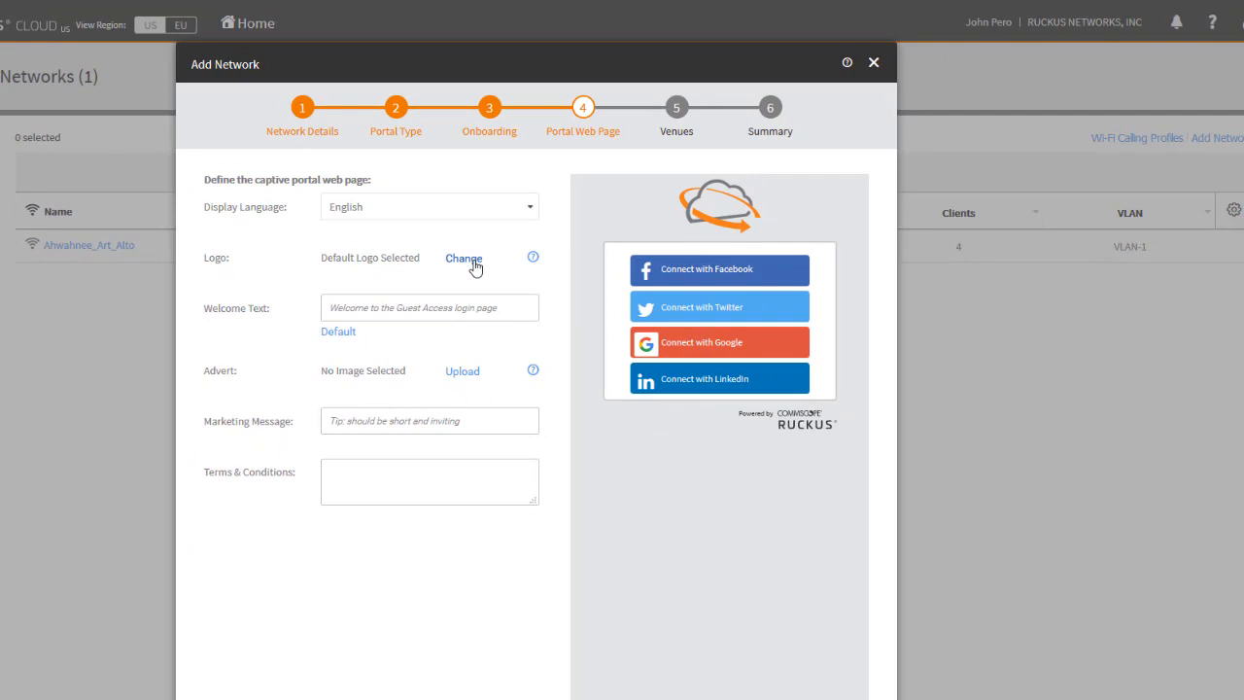
Give the portal the ART logo, welcome text 'Welcome to the Ahwahnee Art Studio' and marketing message 'Special today,'
click(462, 257)
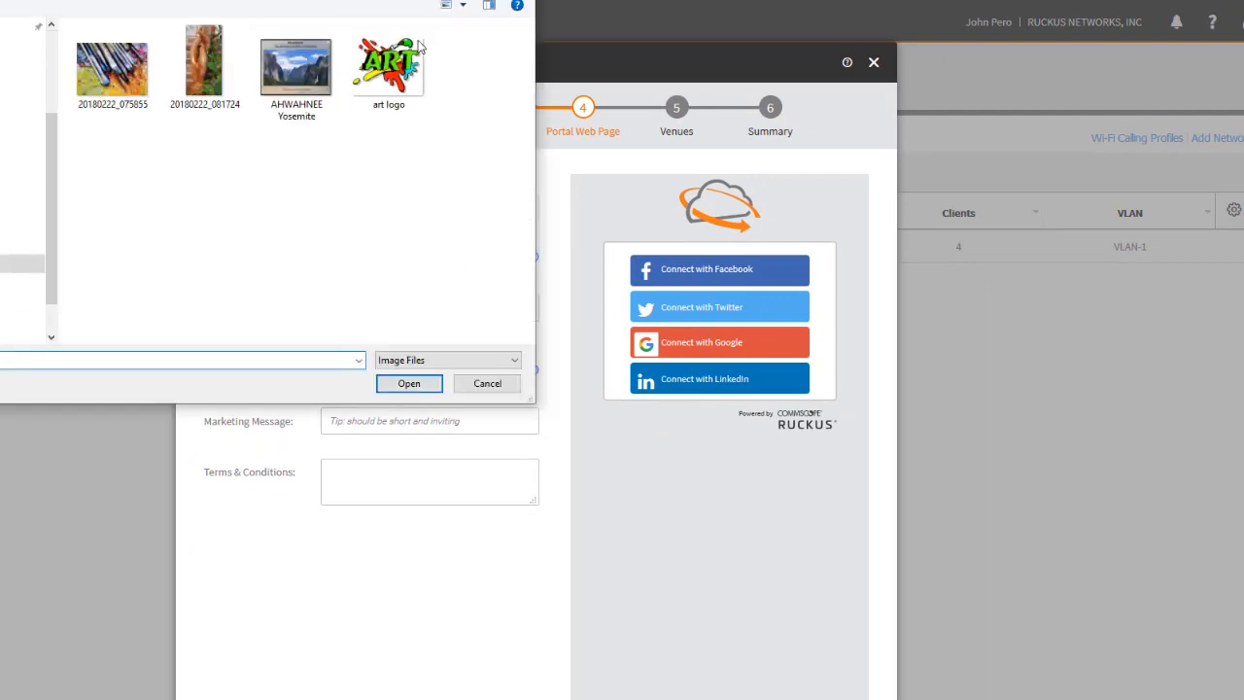
click(409, 383)
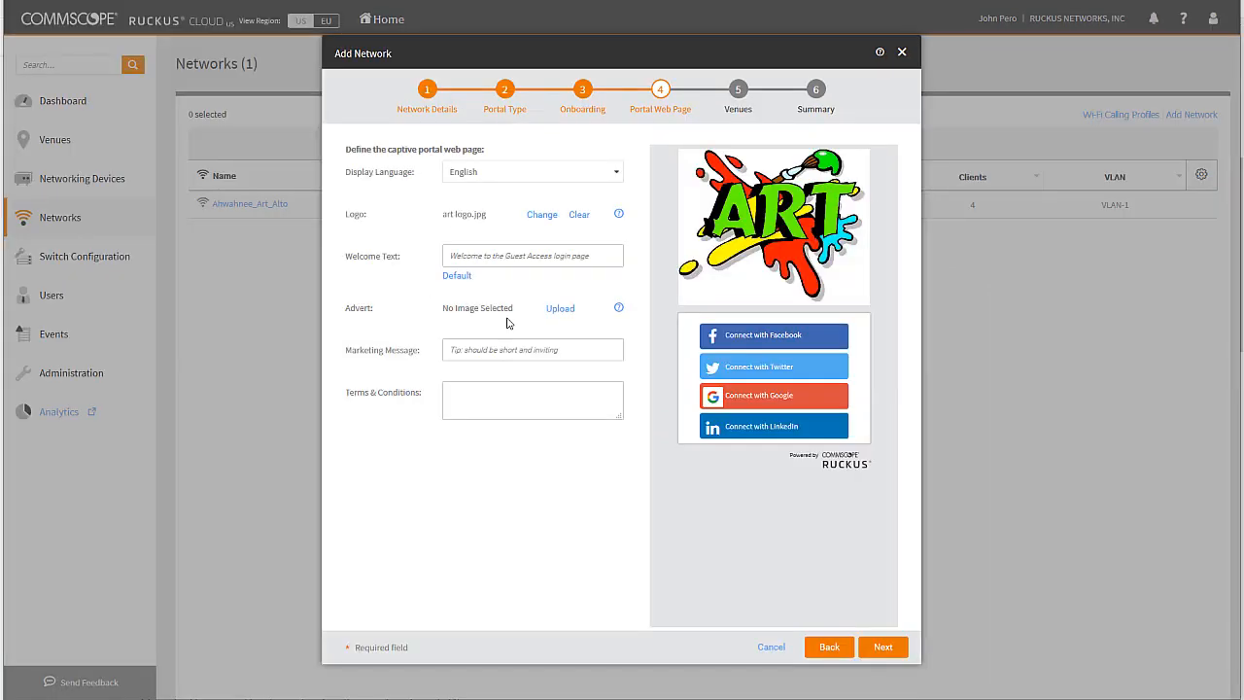
click(533, 257)
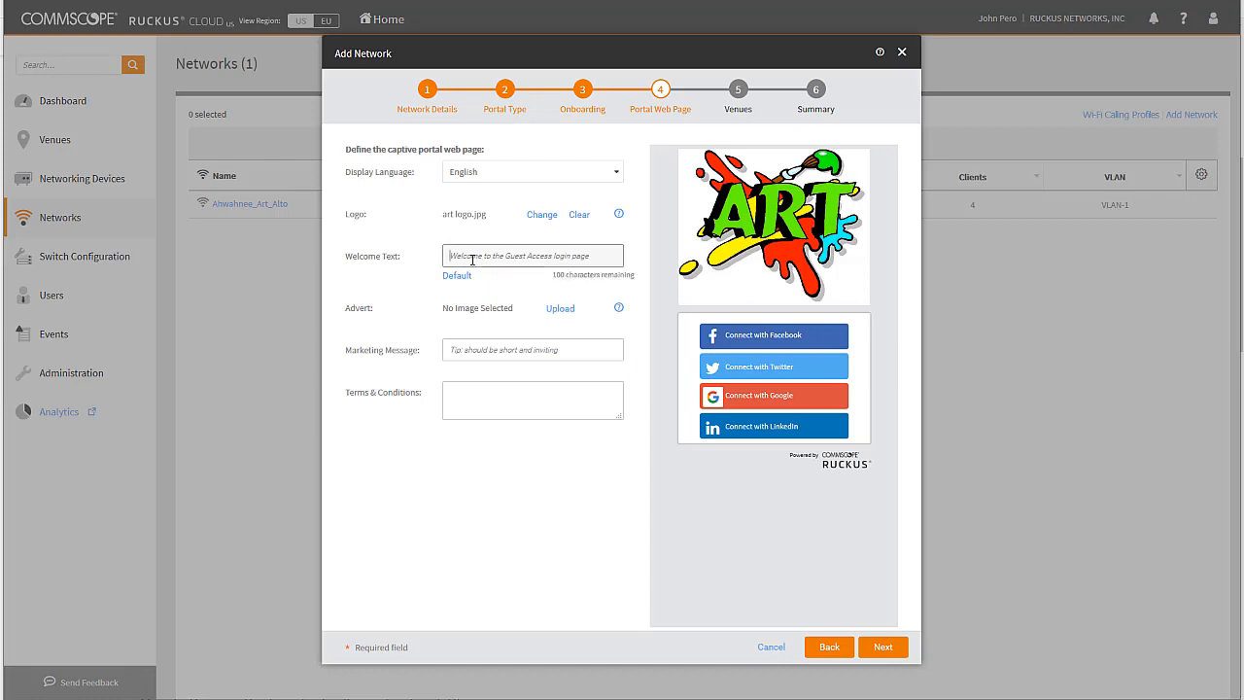
text(Welcome to the Ahwahnee Art Studio)
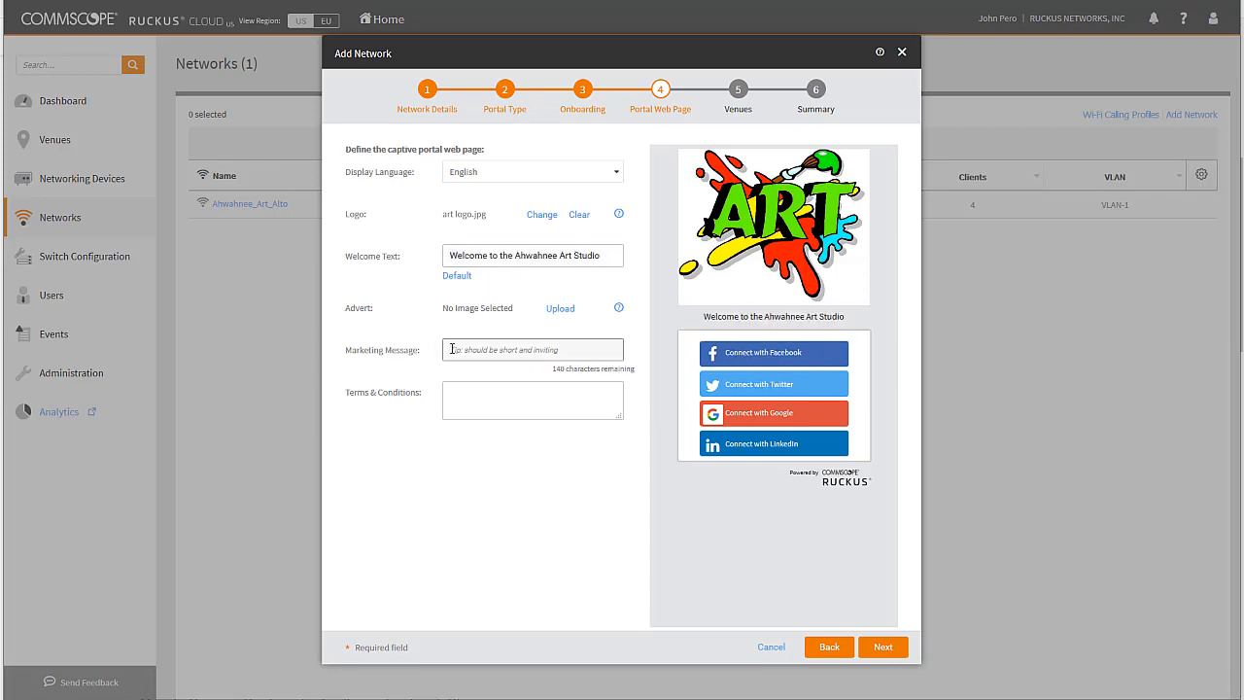
text(Special today,)
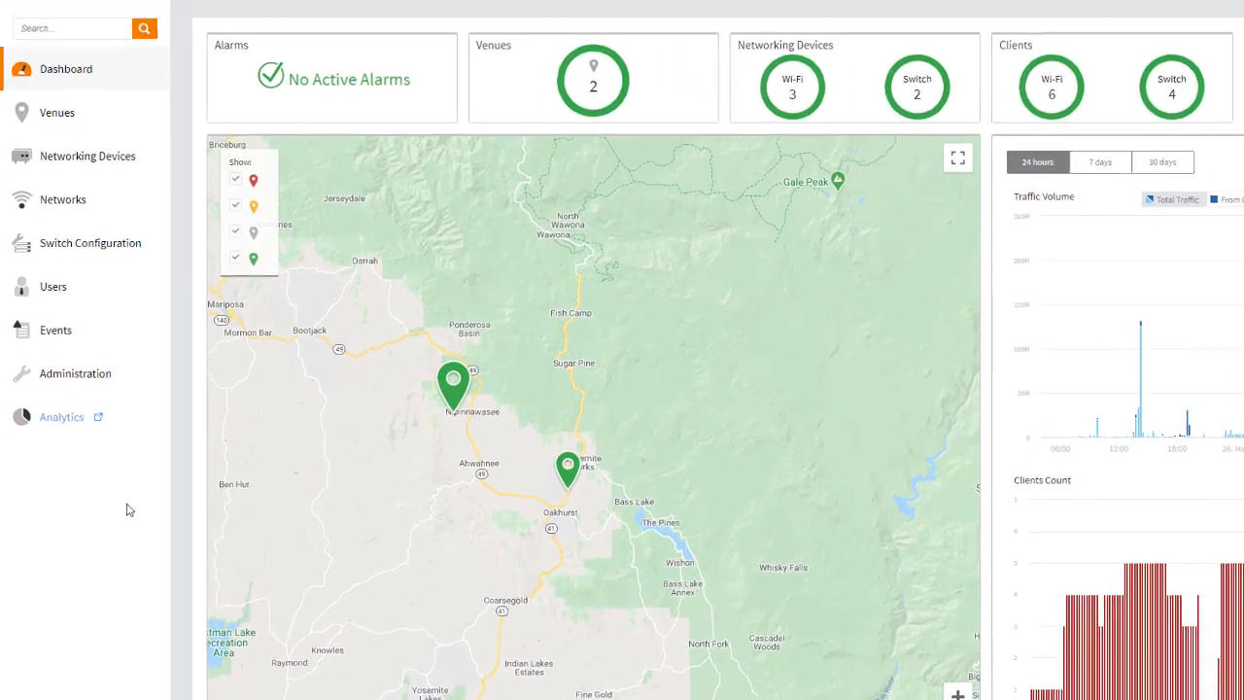
scroll(down, 3)
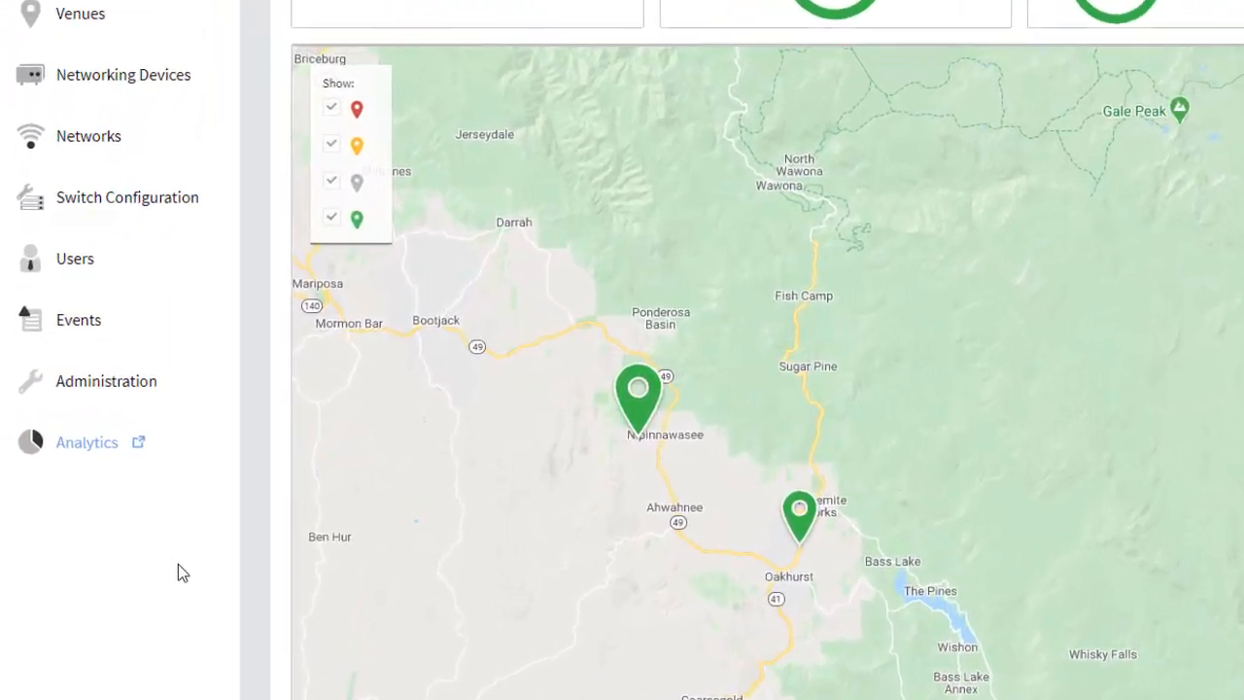
scroll(down, 3)
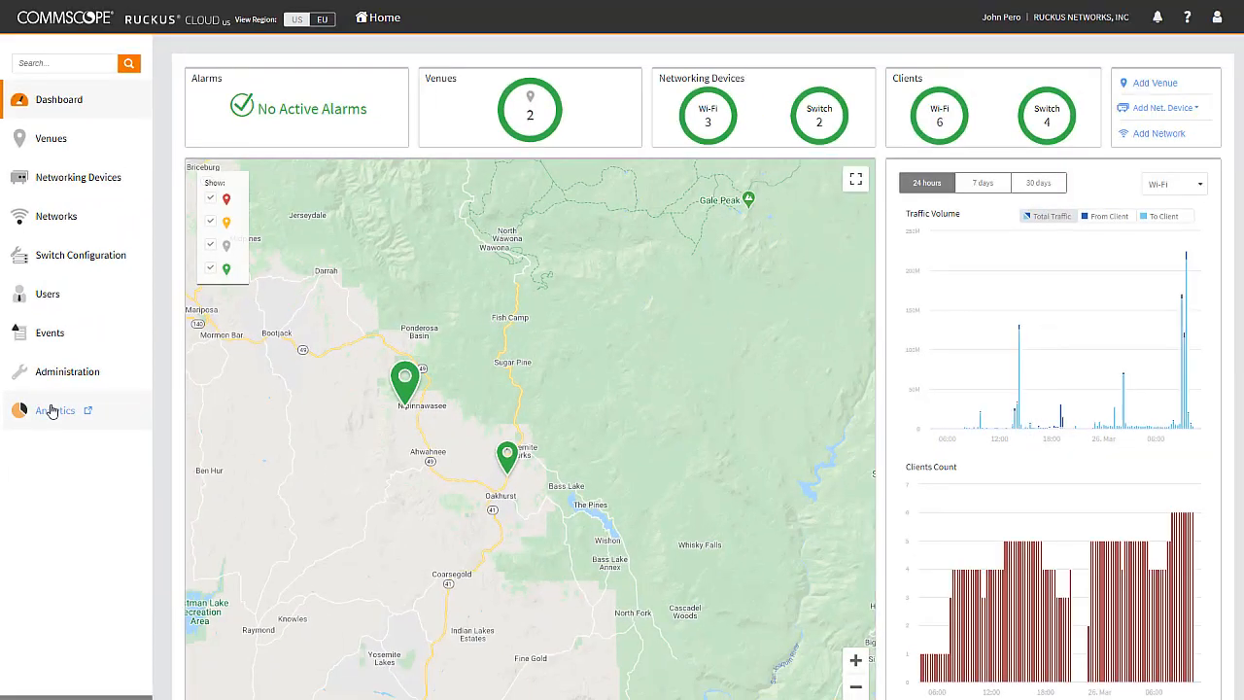
Open Ruckus Analytics and review the dashboard's network history, incident types and critical incidents
click(56, 408)
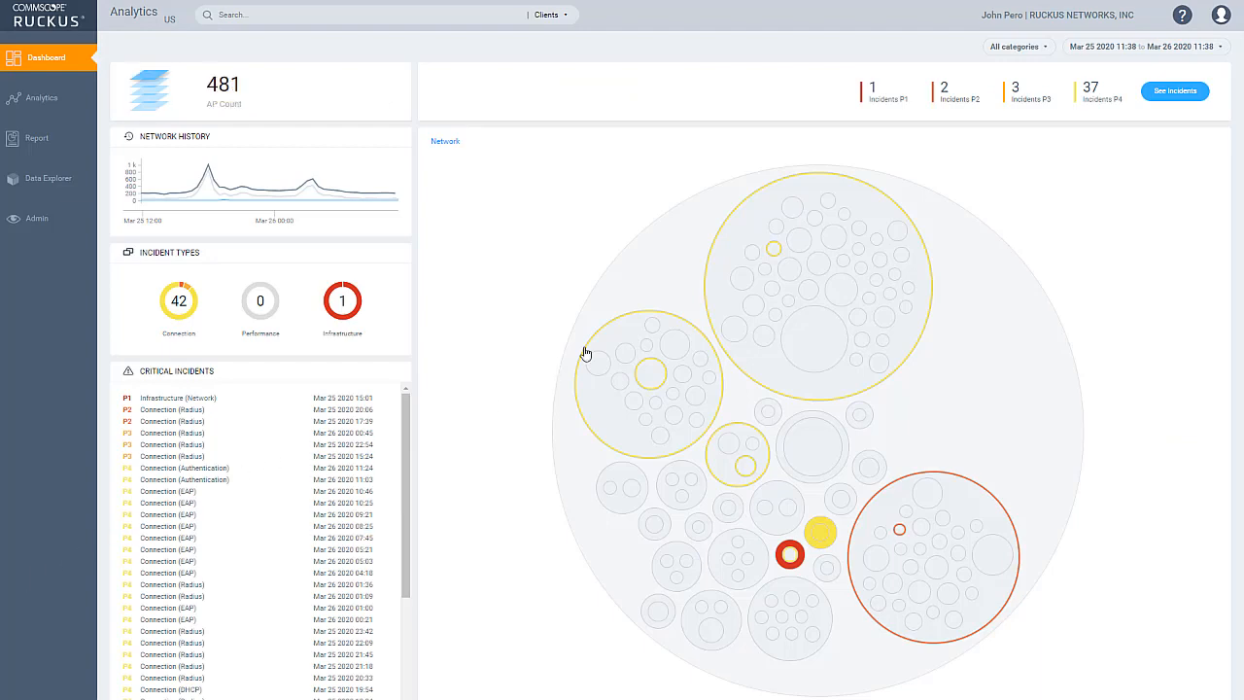
click(1017, 47)
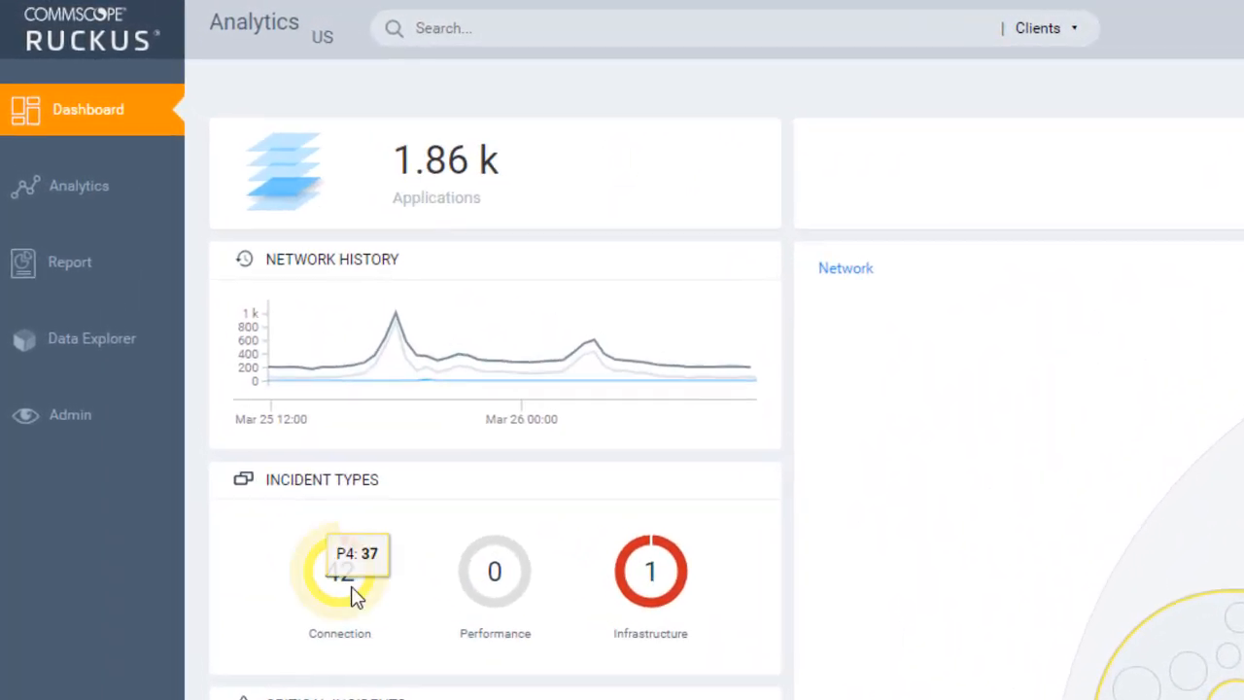
scroll(down, 3)
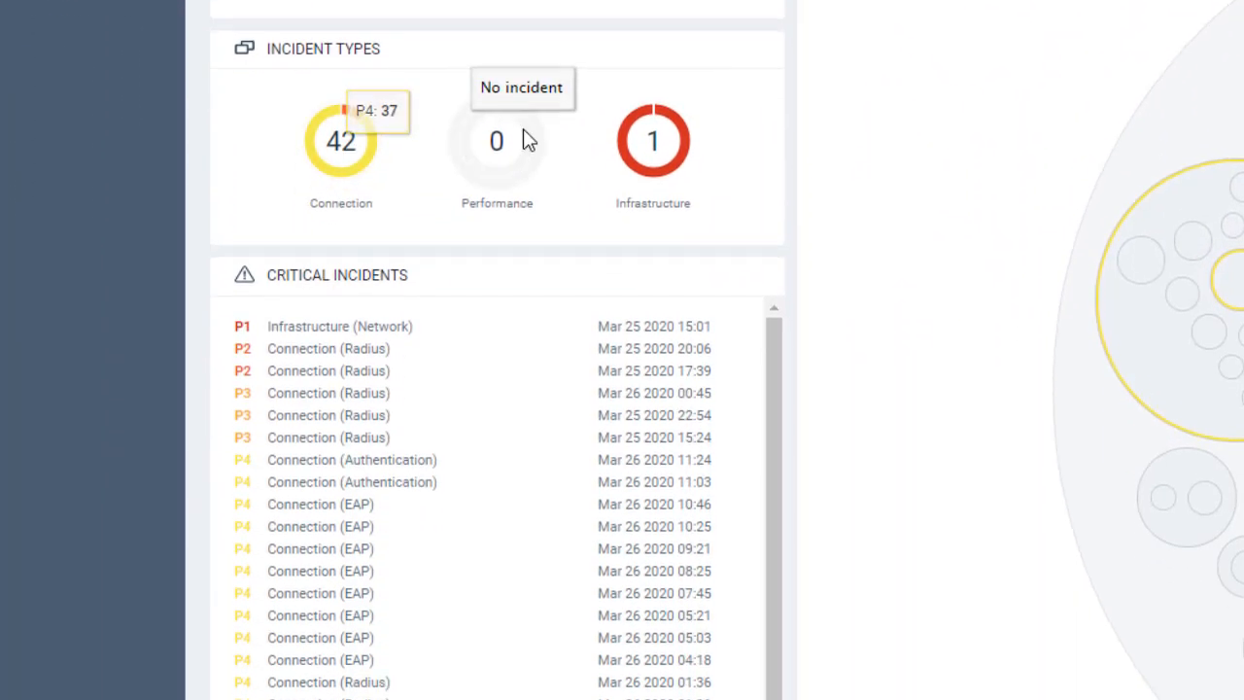
mouse_move(661, 146)
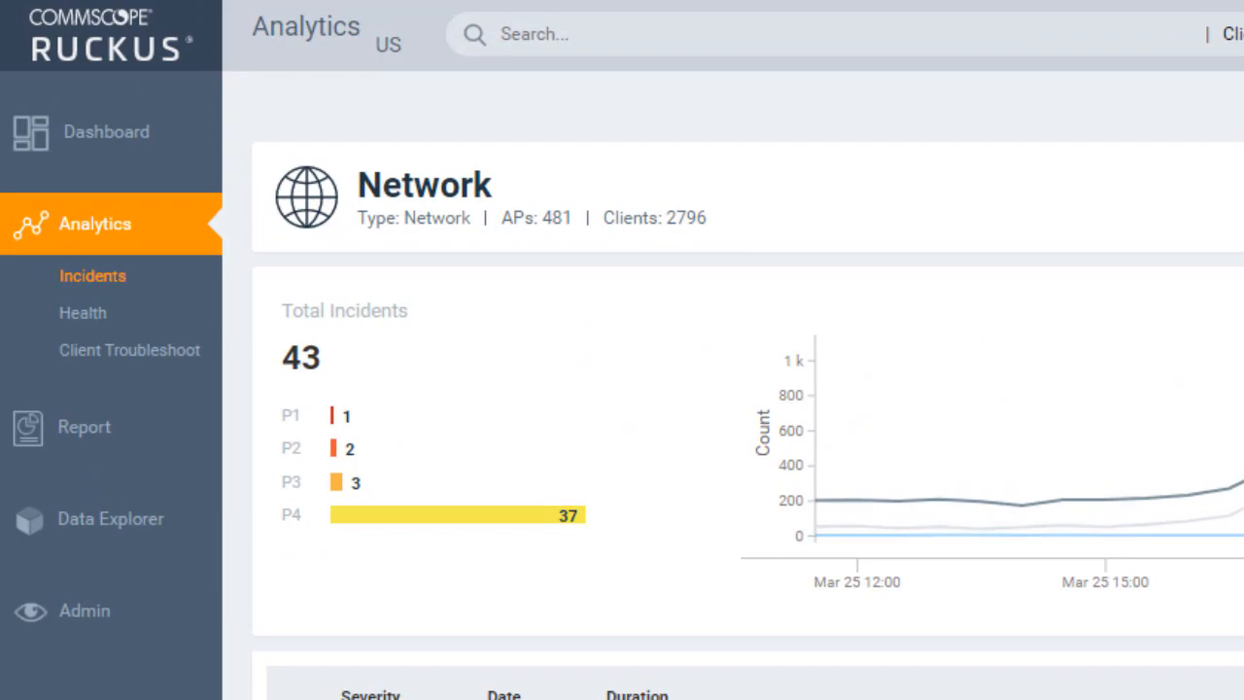
Filter incidents to P4 severity, then review network health and nudge an SLA threshold slider
scroll(down, 3)
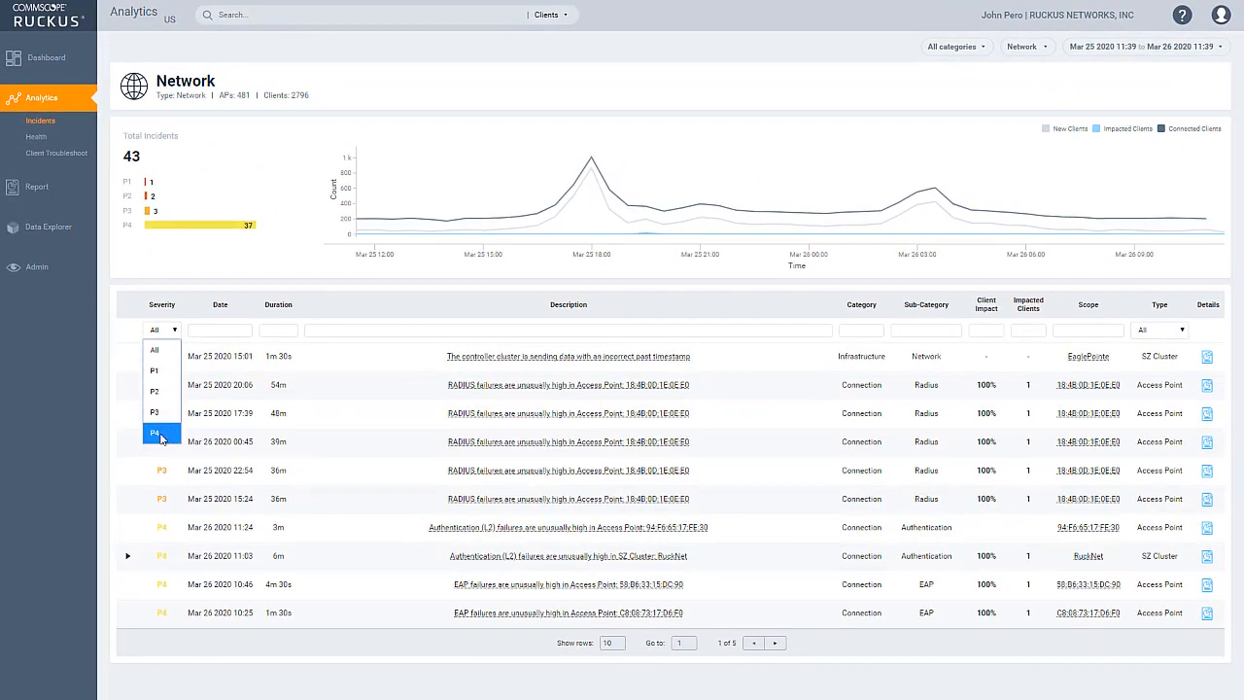
click(154, 431)
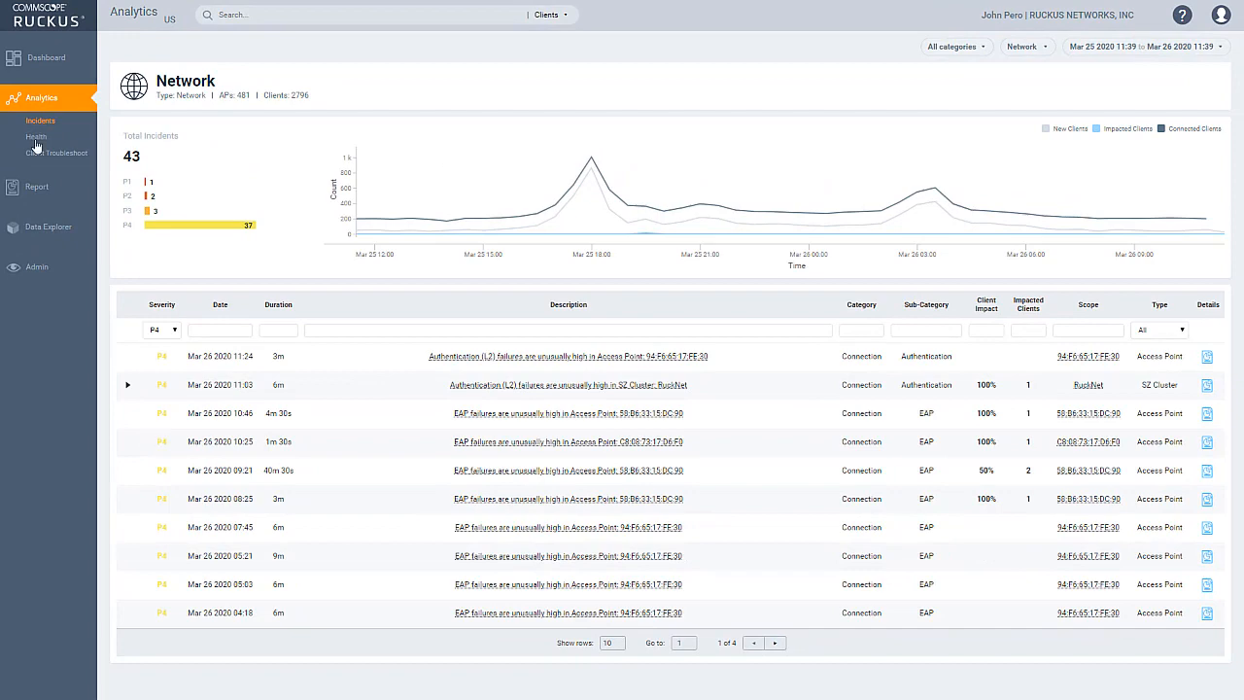
click(35, 136)
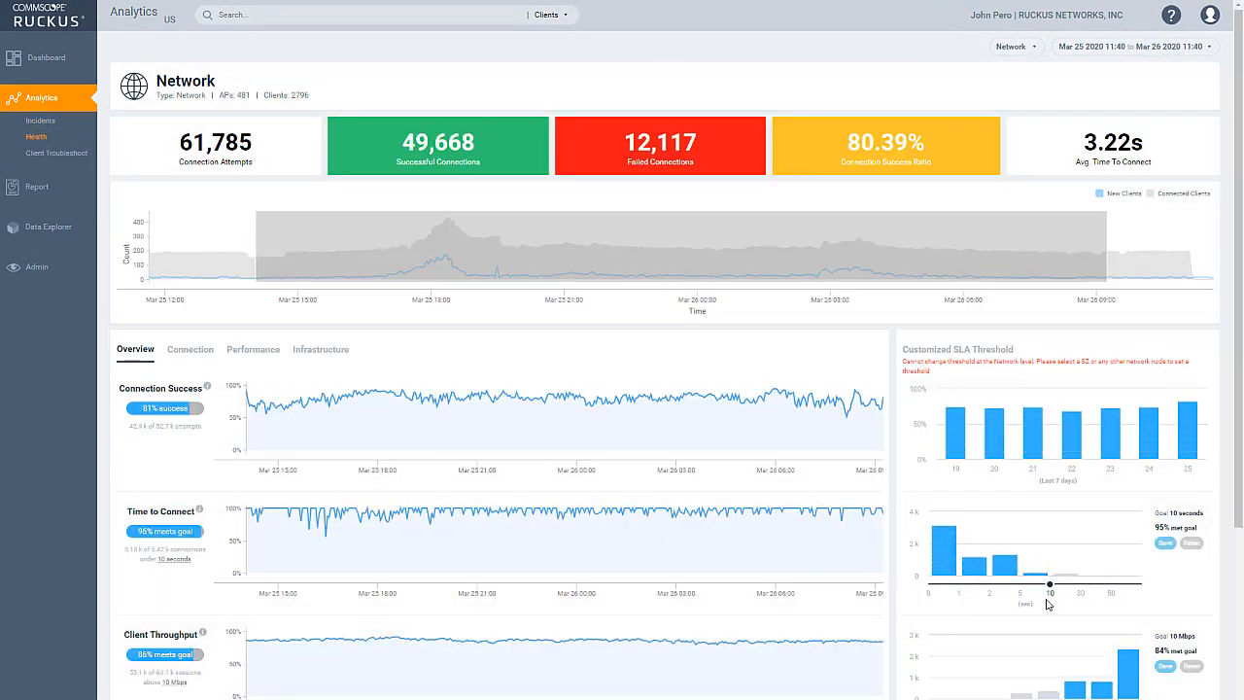
scroll(down, 3)
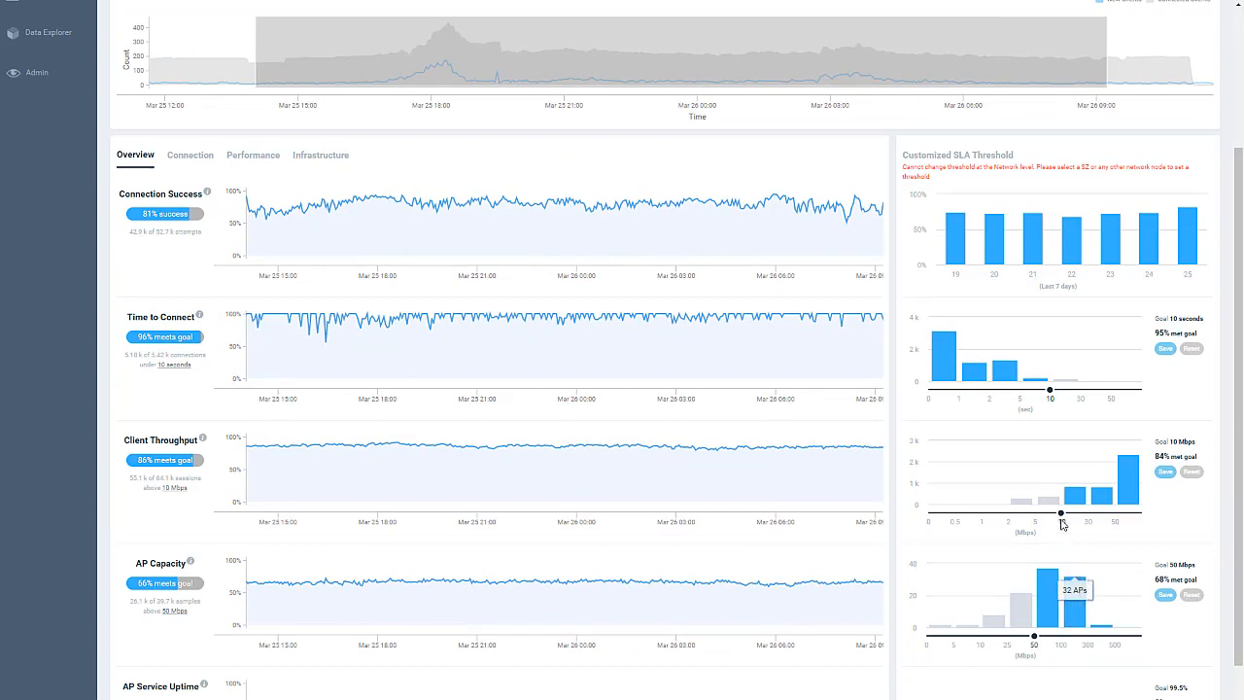
drag(1057, 509, 1034, 509)
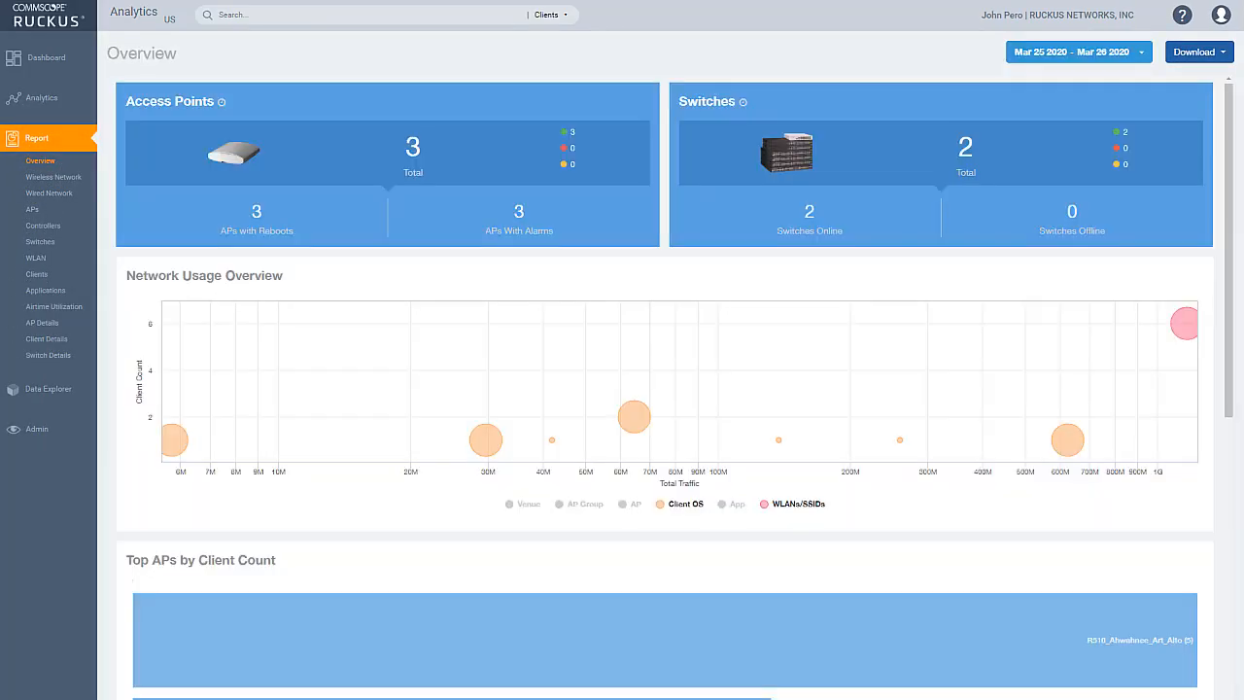
mouse_move(1070, 436)
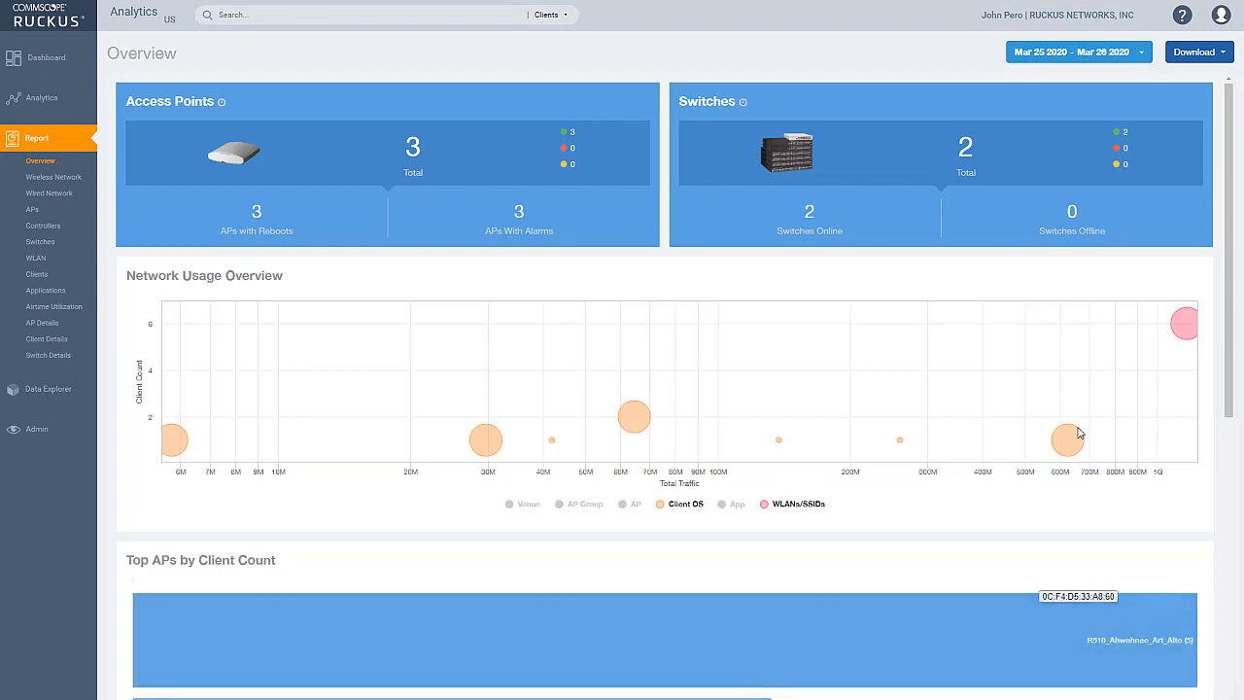
Scroll through the Report Overview panels for top APs, wireless sessions and WLAN traffic
scroll(down, 3)
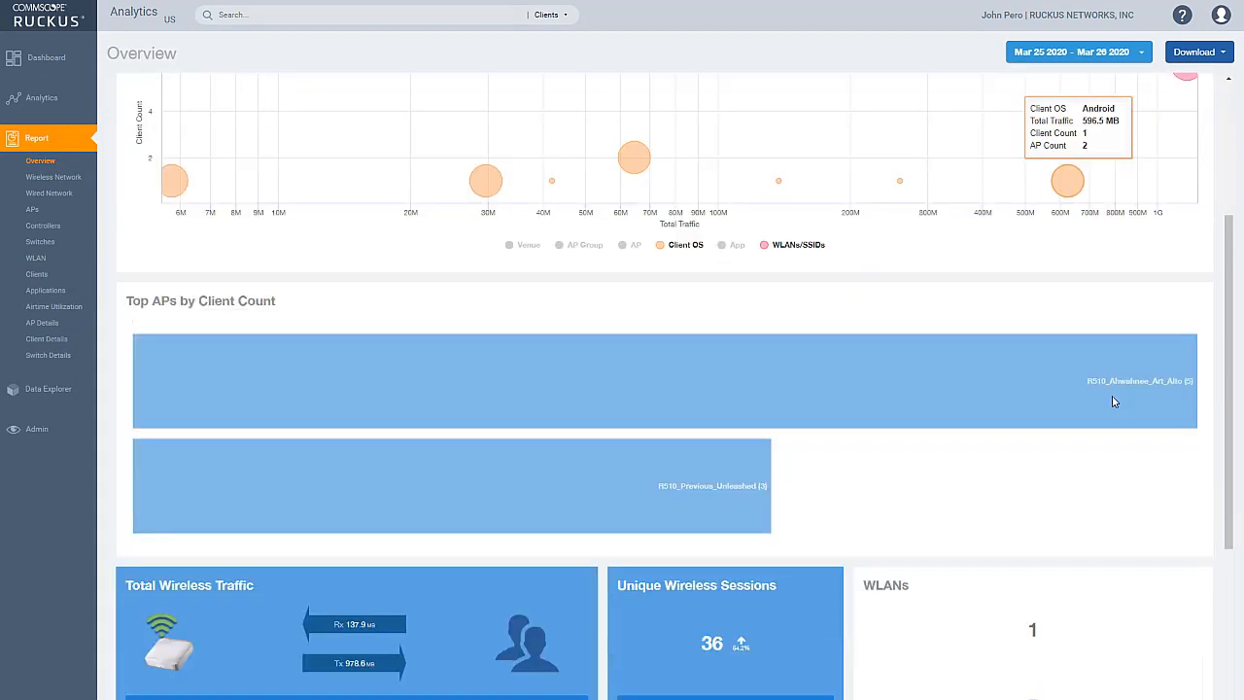
scroll(down, 3)
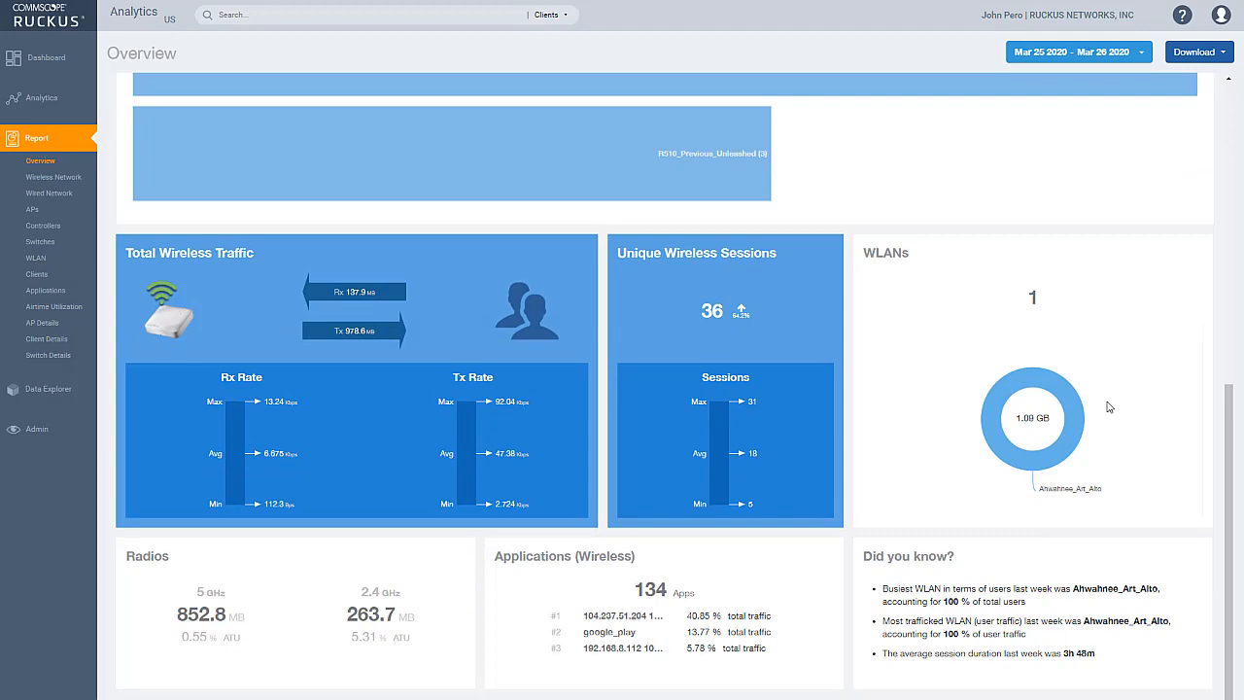